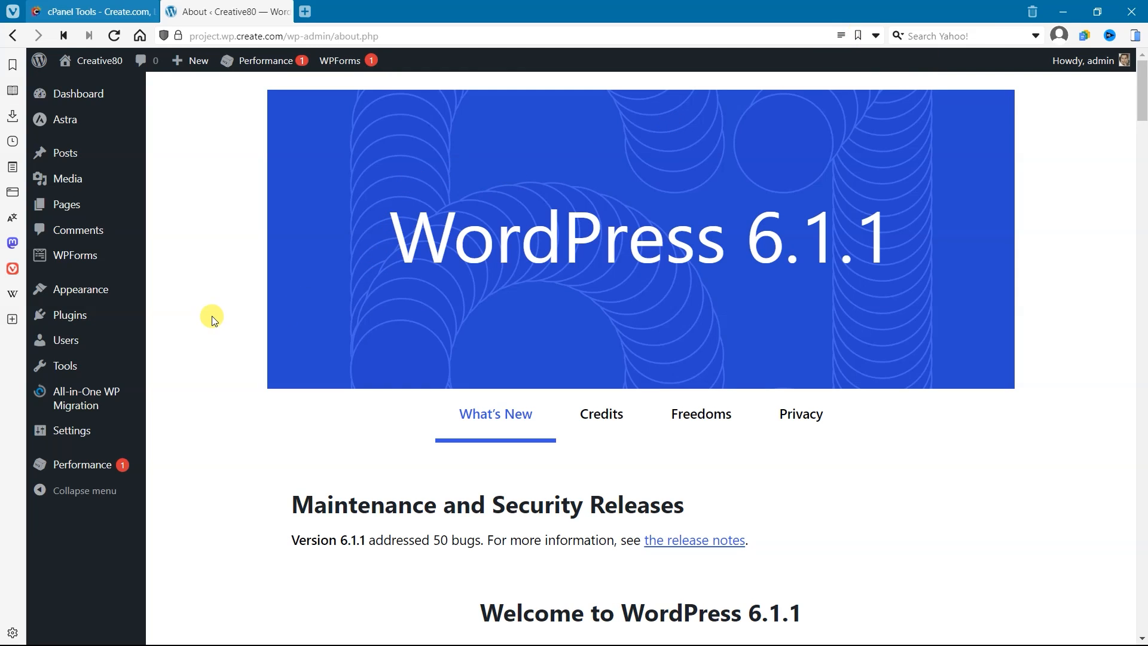
{"action": "mouse_move", "coordinate": [235, 248]}
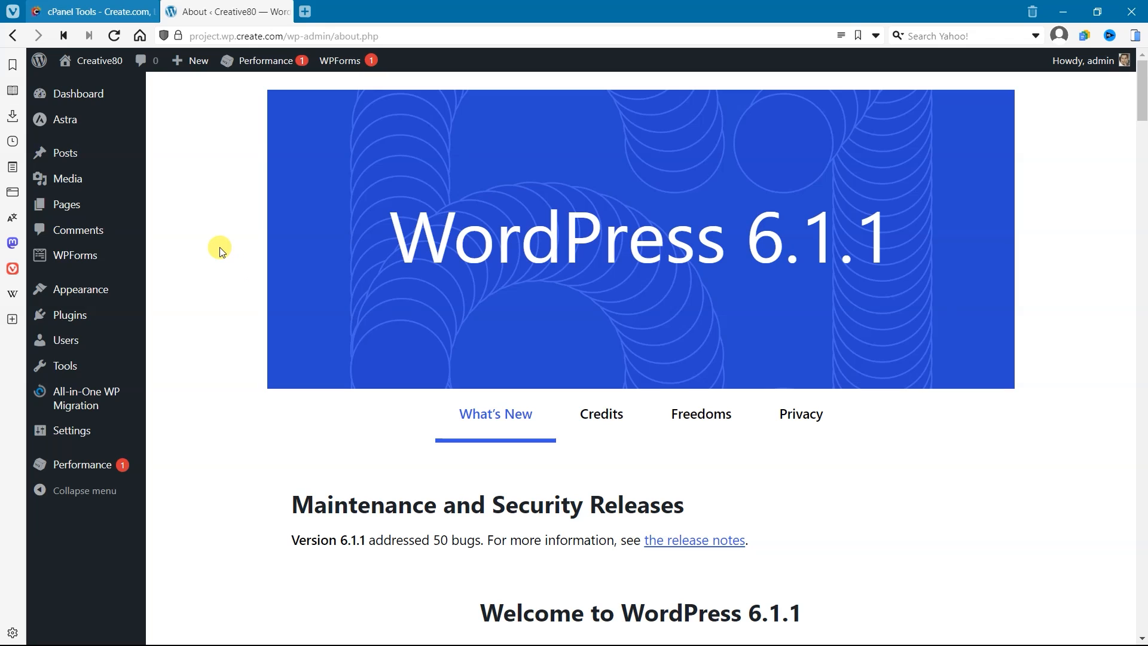
{"action": "mouse_move", "coordinate": [65, 204]}
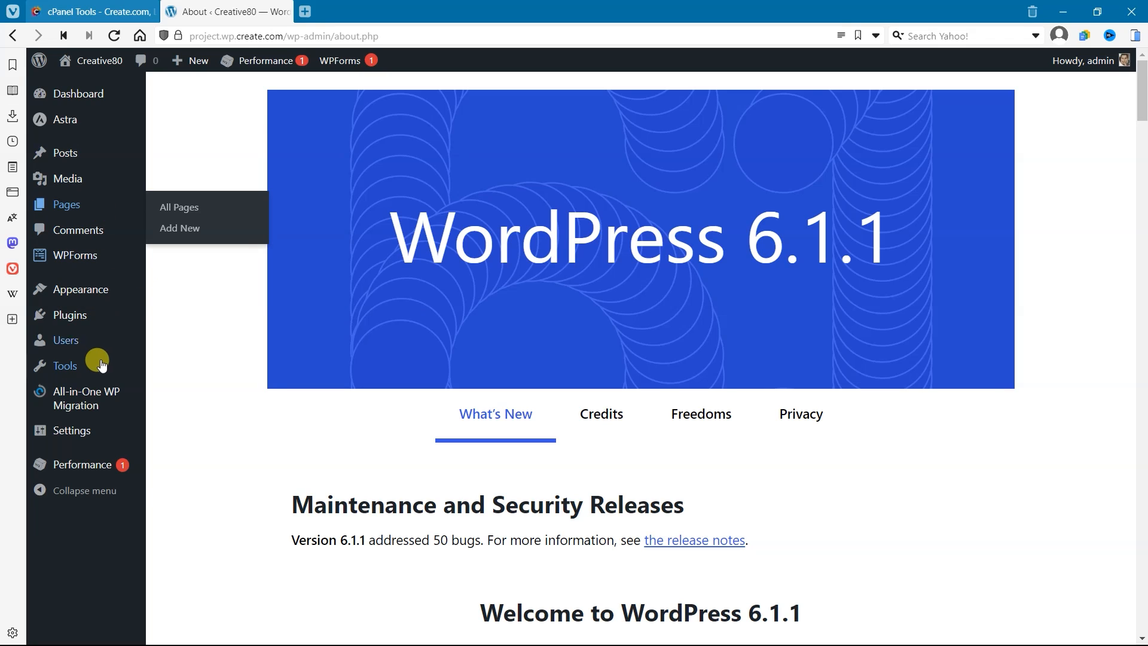
{"action": "mouse_move", "coordinate": [66, 340]}
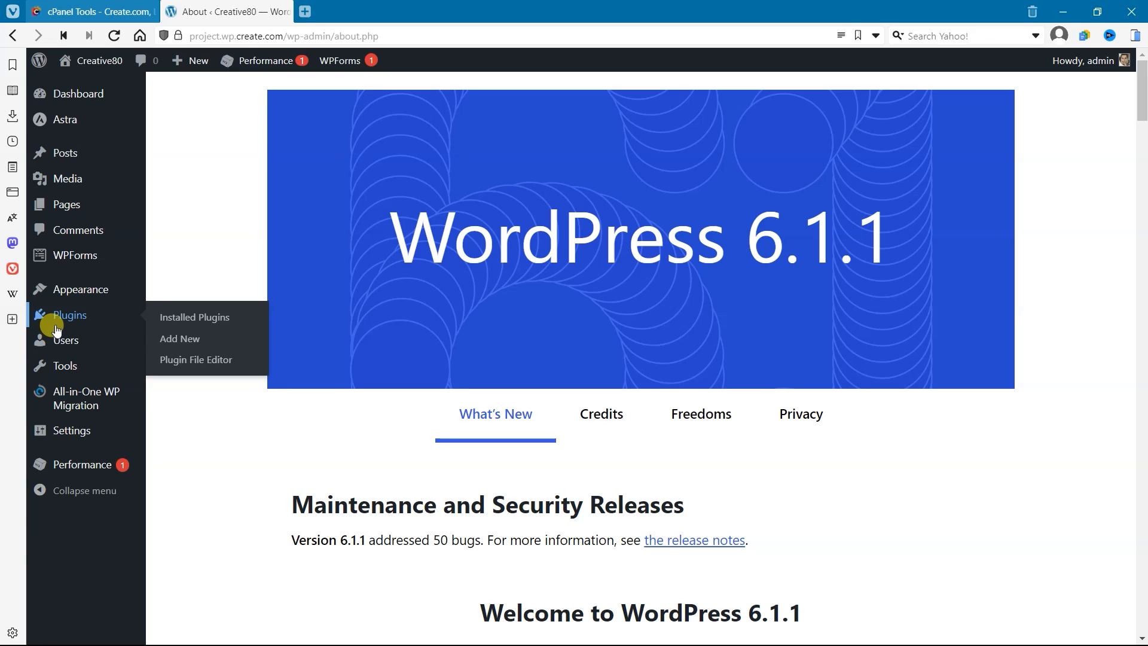
{"action": "mouse_move", "coordinate": [180, 339]}
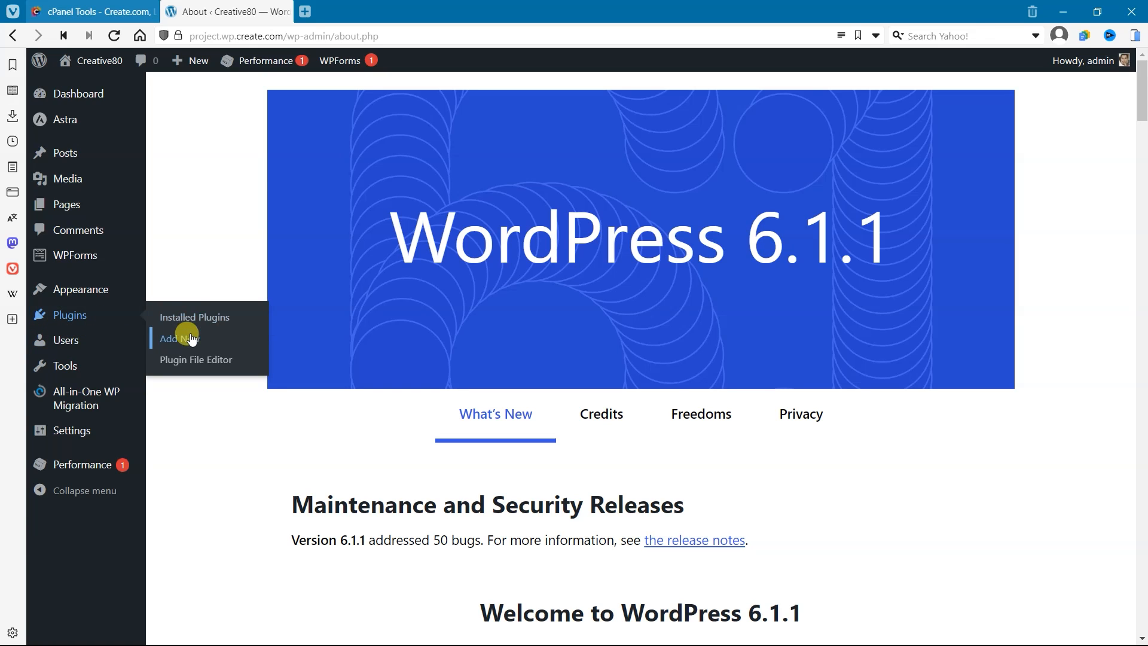
Search the plugin directory for 'wp res', then install and activate WP Reset.
{"action": "left_click", "coordinate": [177, 338]}
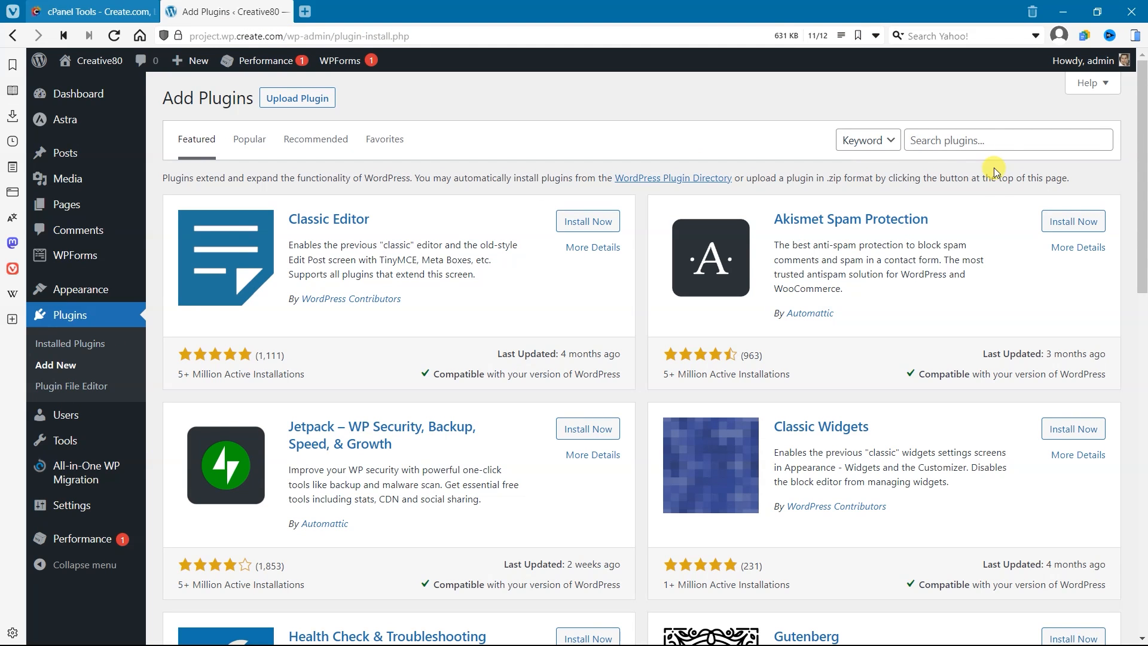
{"action": "left_click", "coordinate": [1007, 140]}
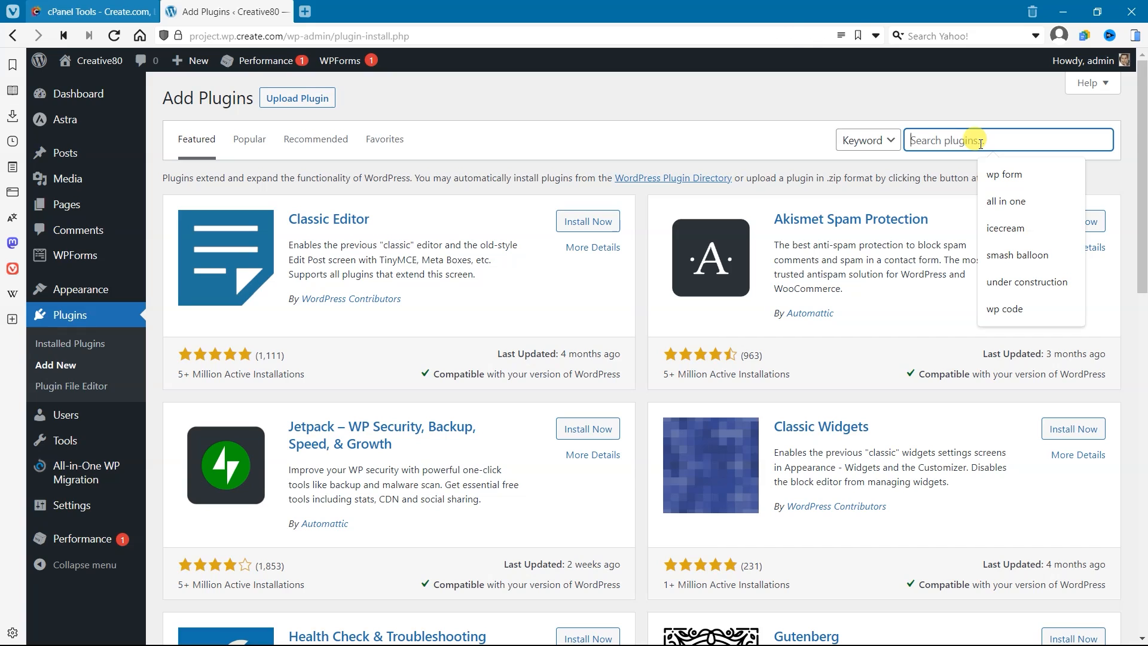
{"action": "type", "text": "wp reset"}
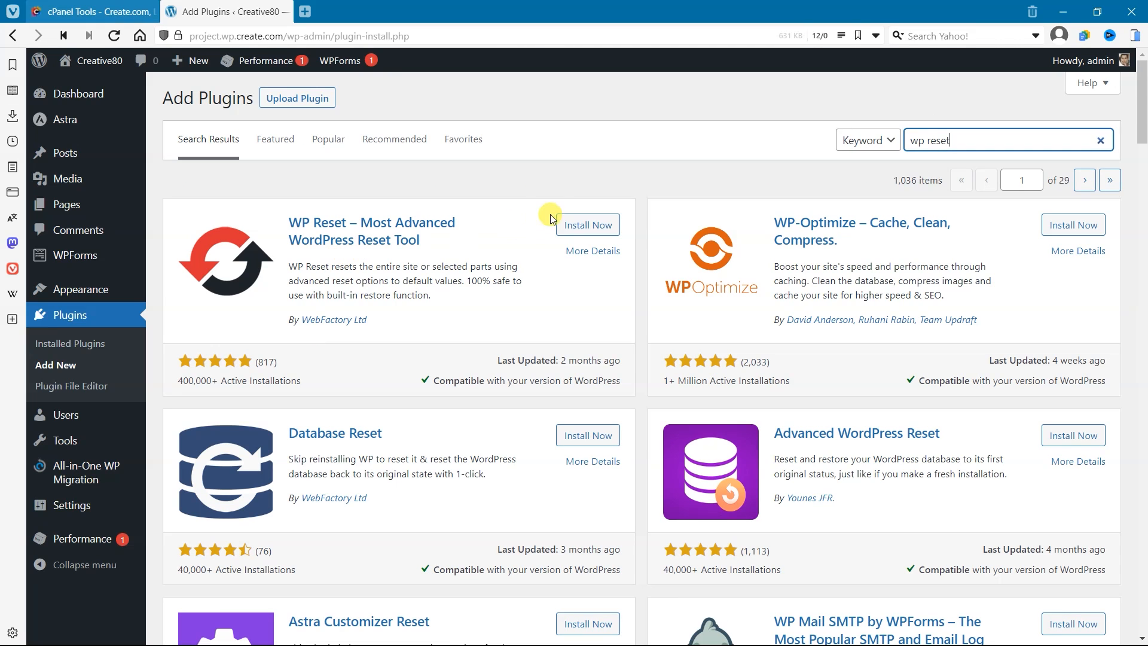
{"action": "left_click", "coordinate": [587, 225]}
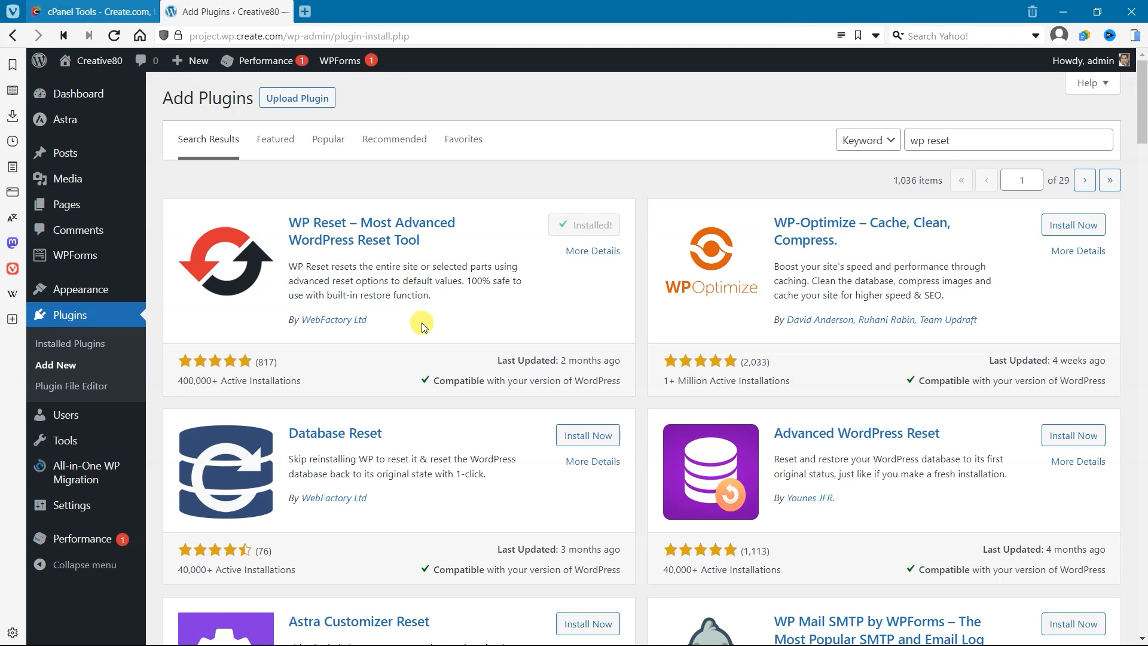
{"action": "left_click", "coordinate": [583, 225]}
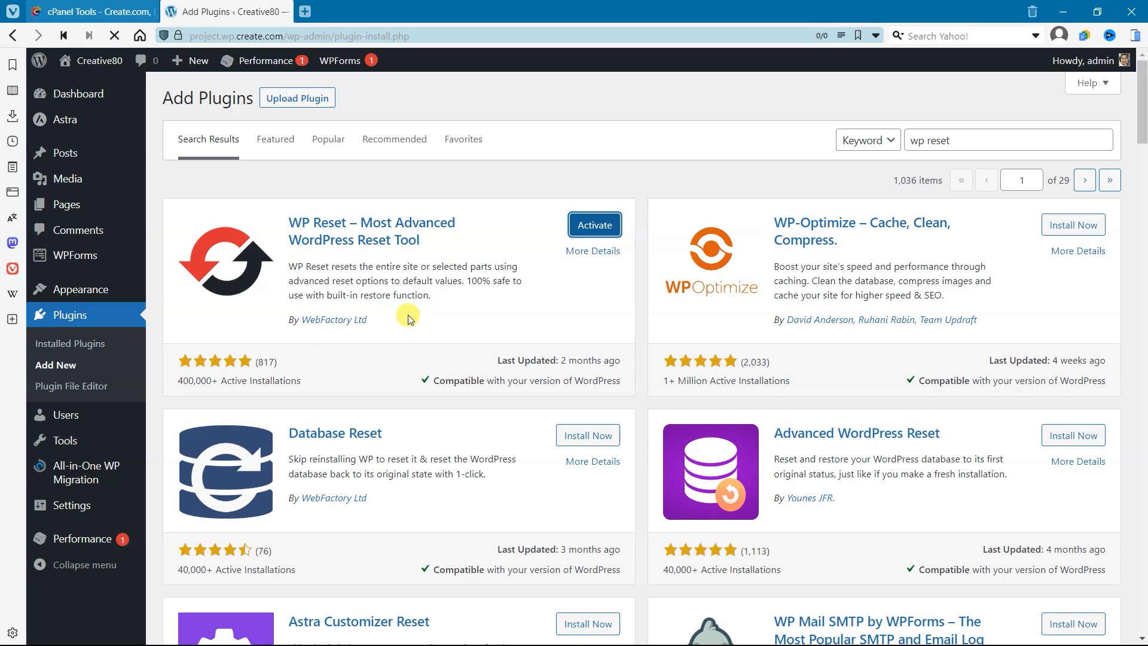
{"action": "left_click", "coordinate": [594, 225]}
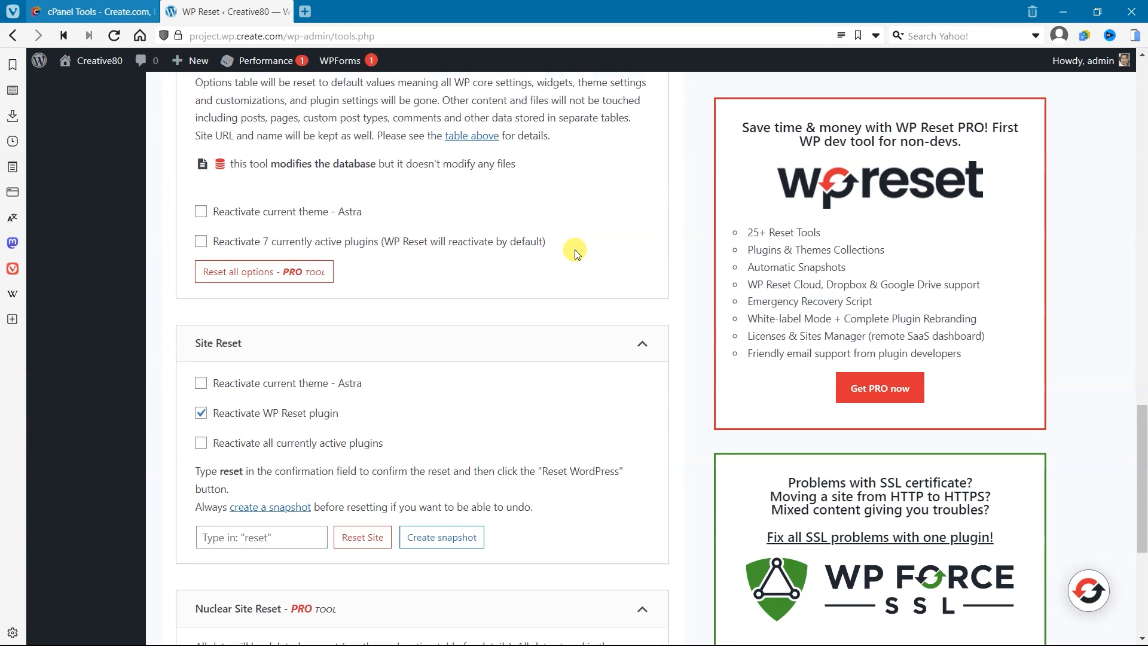
Run Site Reset with 'Reactivate WP Reset plugin' unticked and 'reset' typed as confirmation.
{"action": "scroll", "scroll_direction": "down", "scroll_amount": 3}
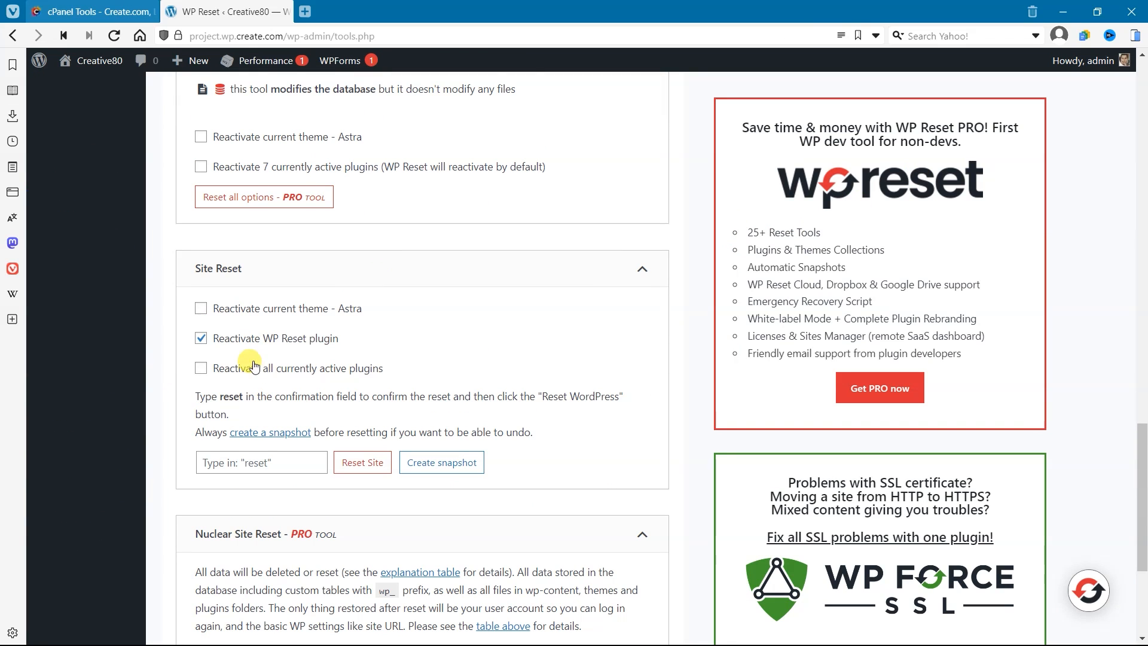
{"action": "left_click", "coordinate": [201, 338]}
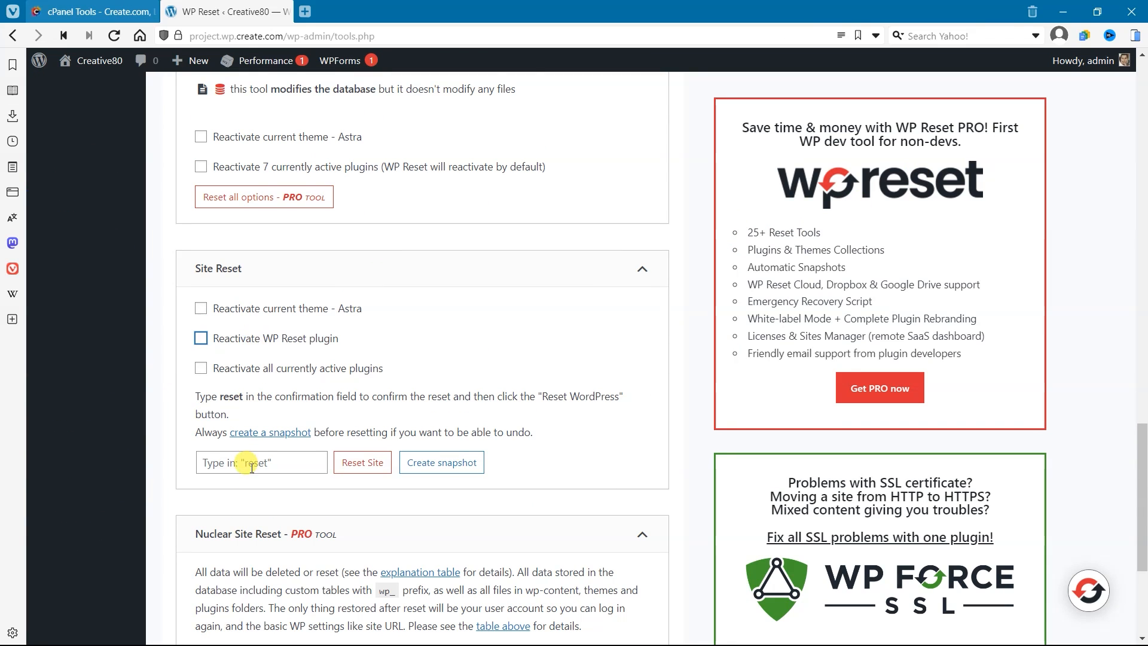
{"action": "type", "text": "reset"}
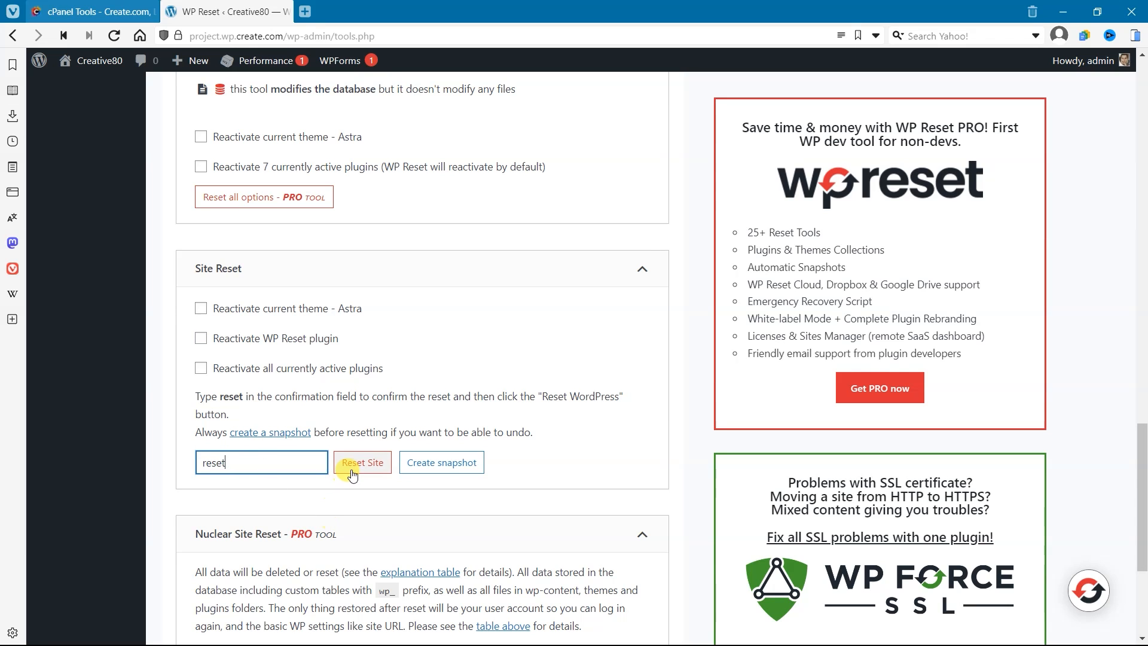
{"action": "left_click", "coordinate": [362, 462]}
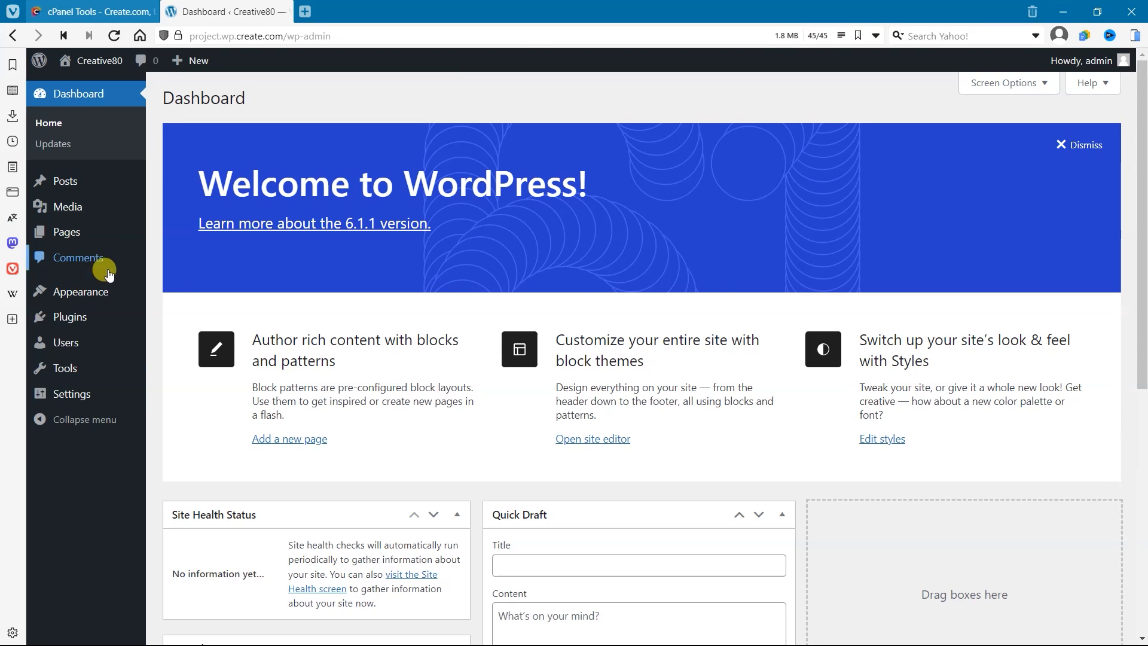
{"action": "mouse_move", "coordinate": [92, 162]}
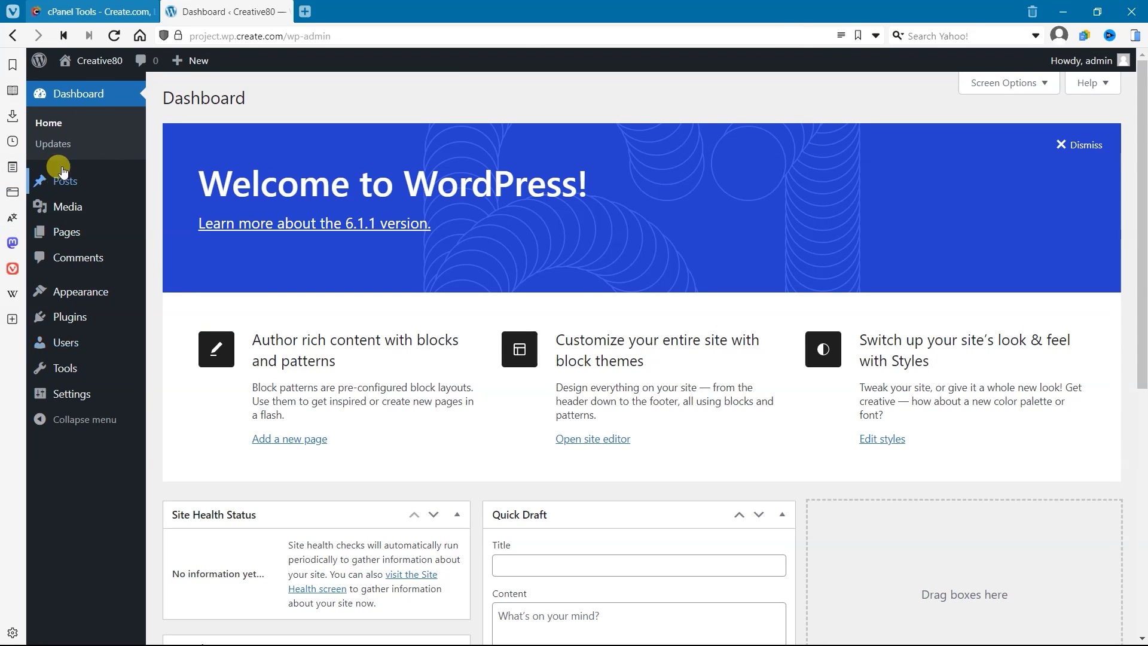
Visit the cPanel tab and return, then search Add New plugins for 'all in one migration'.
{"action": "left_click", "coordinate": [88, 12]}
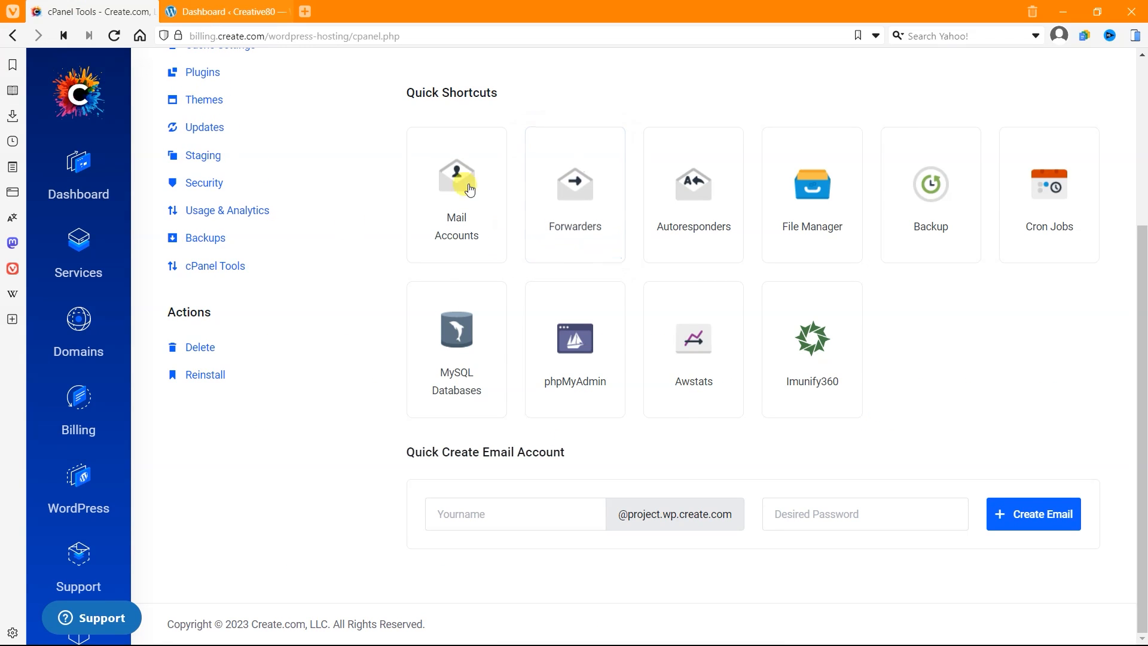
{"action": "left_click", "coordinate": [228, 12]}
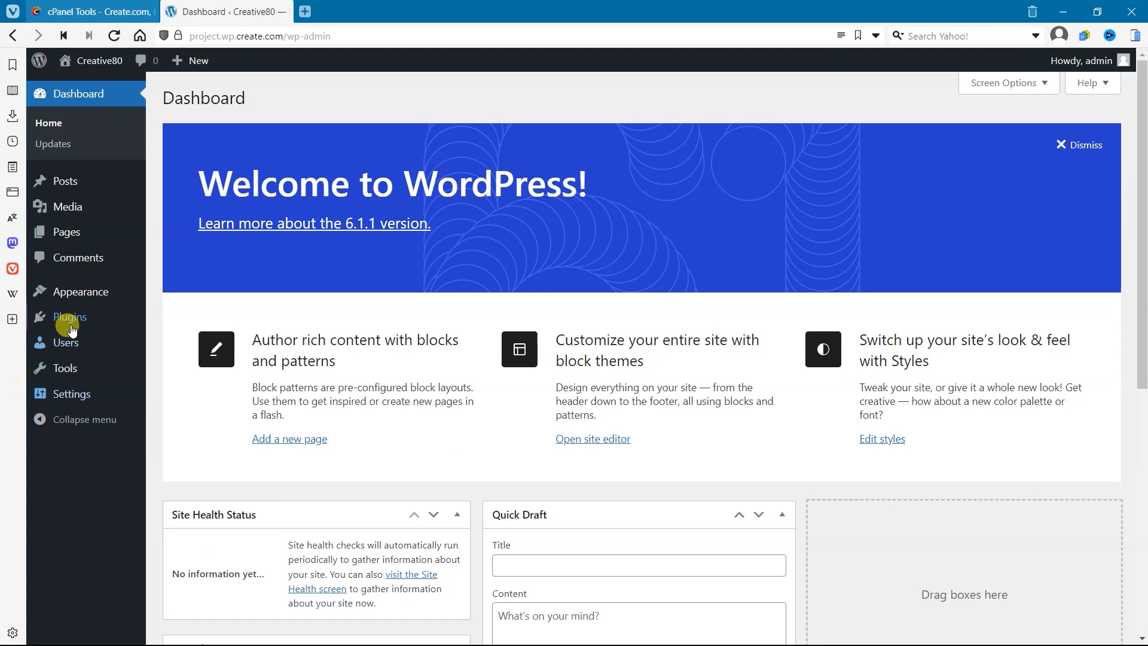
{"action": "left_click", "coordinate": [68, 317]}
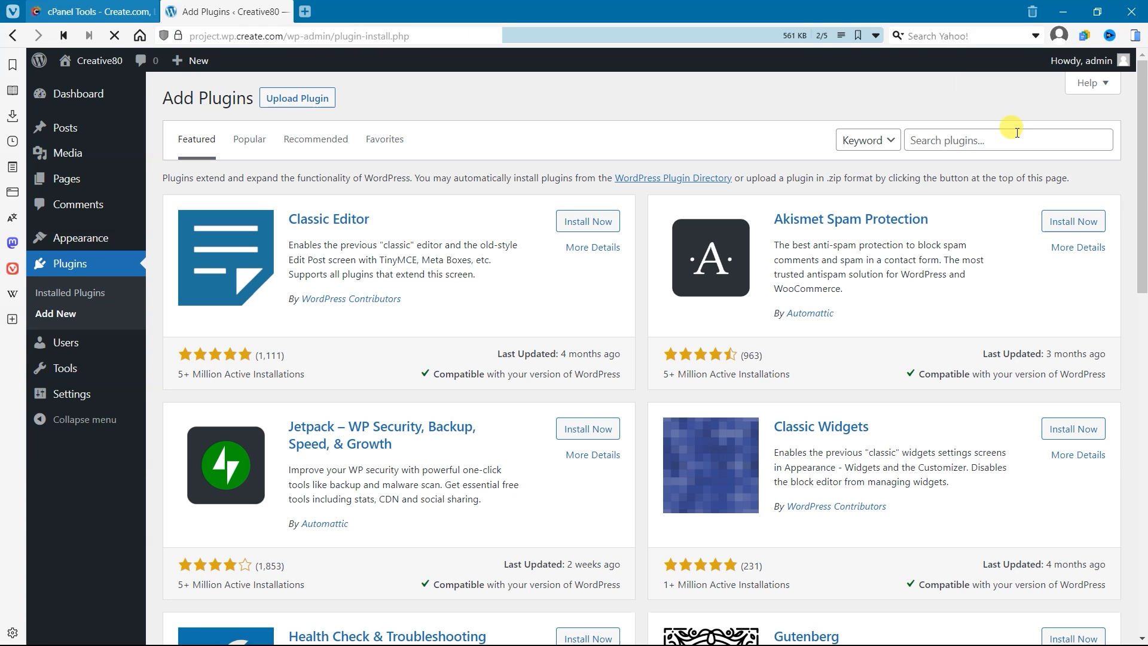
{"action": "left_click", "coordinate": [1008, 140]}
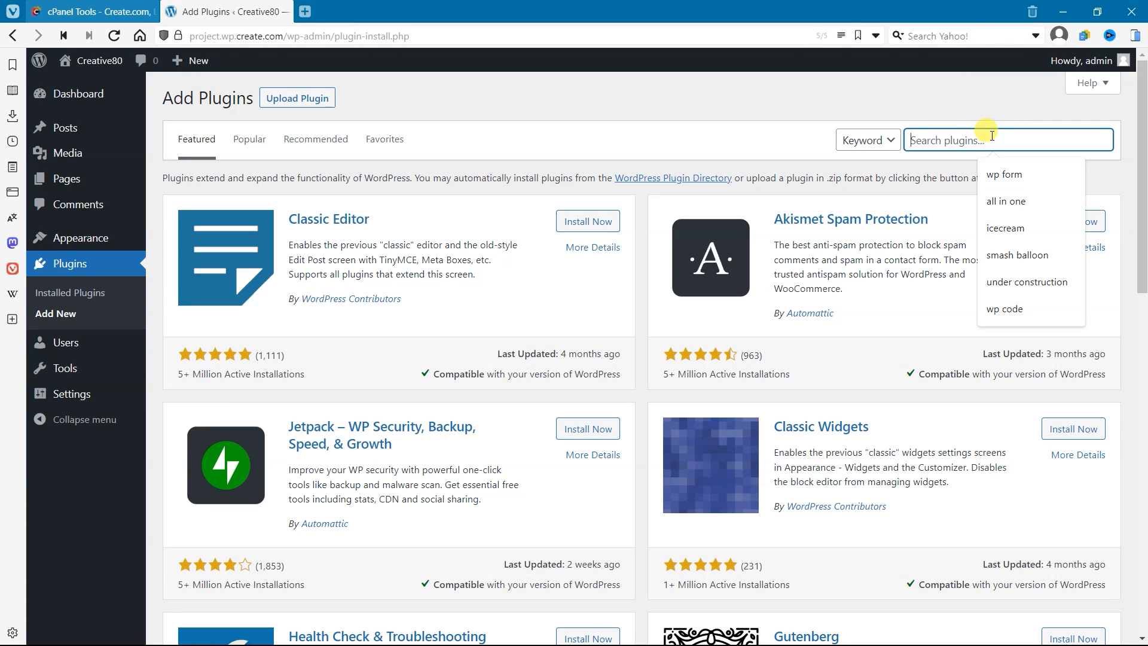
{"action": "type", "text": "all in one migrat"}
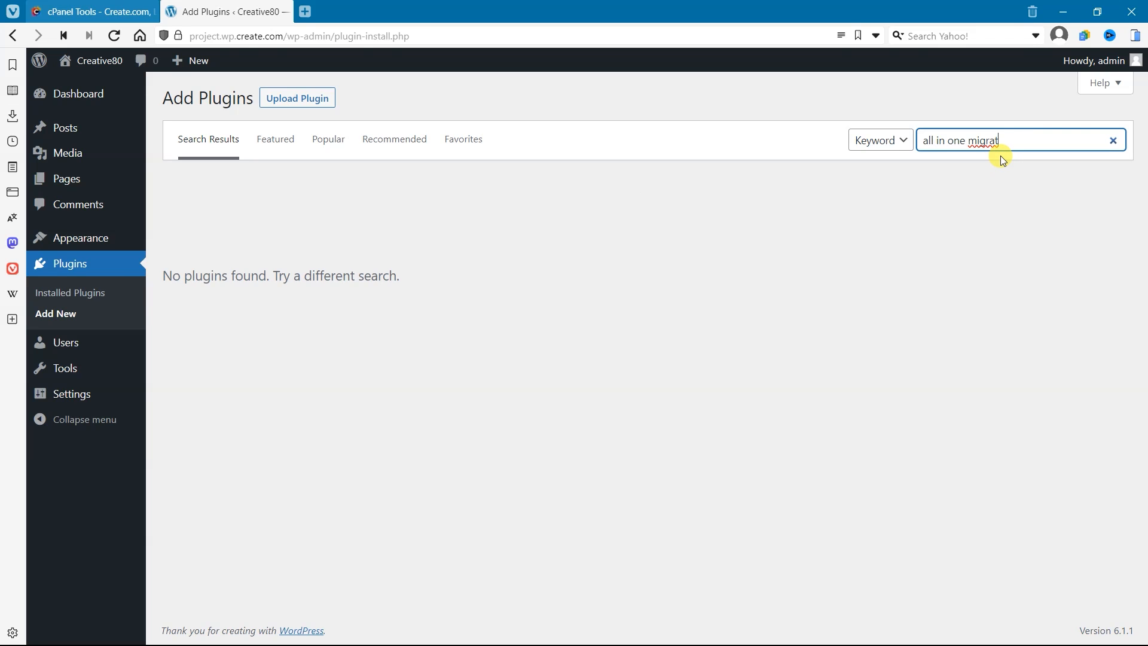
{"action": "type", "text": "ion"}
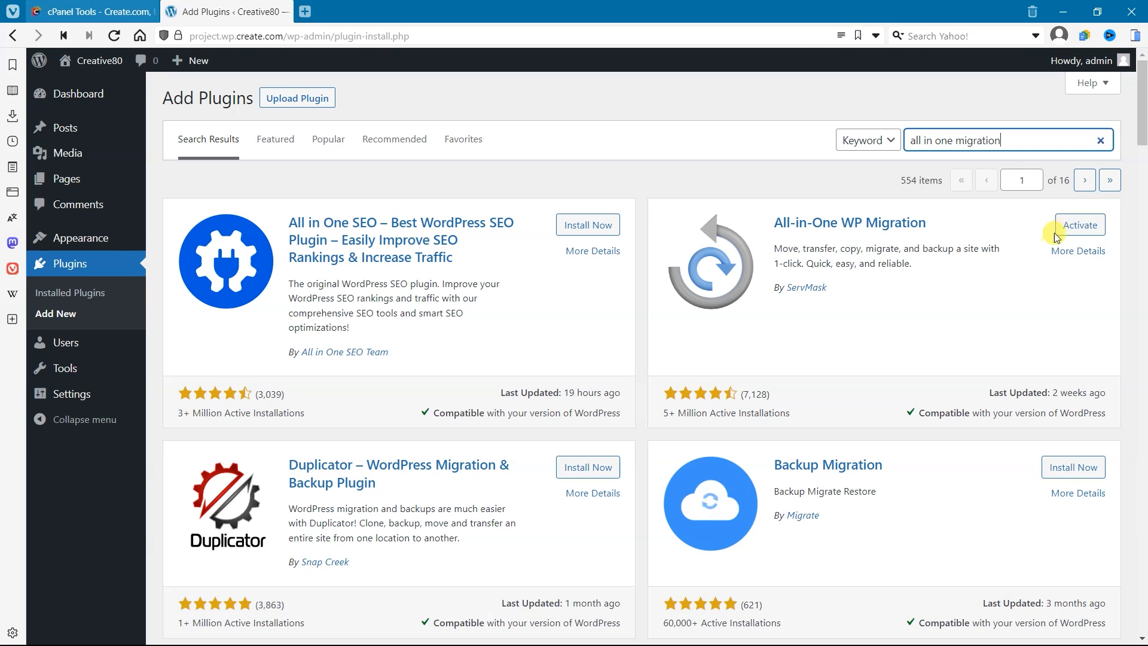
Activate All-in-One WP Migration from the plugin search results.
{"action": "left_click", "coordinate": [1078, 225]}
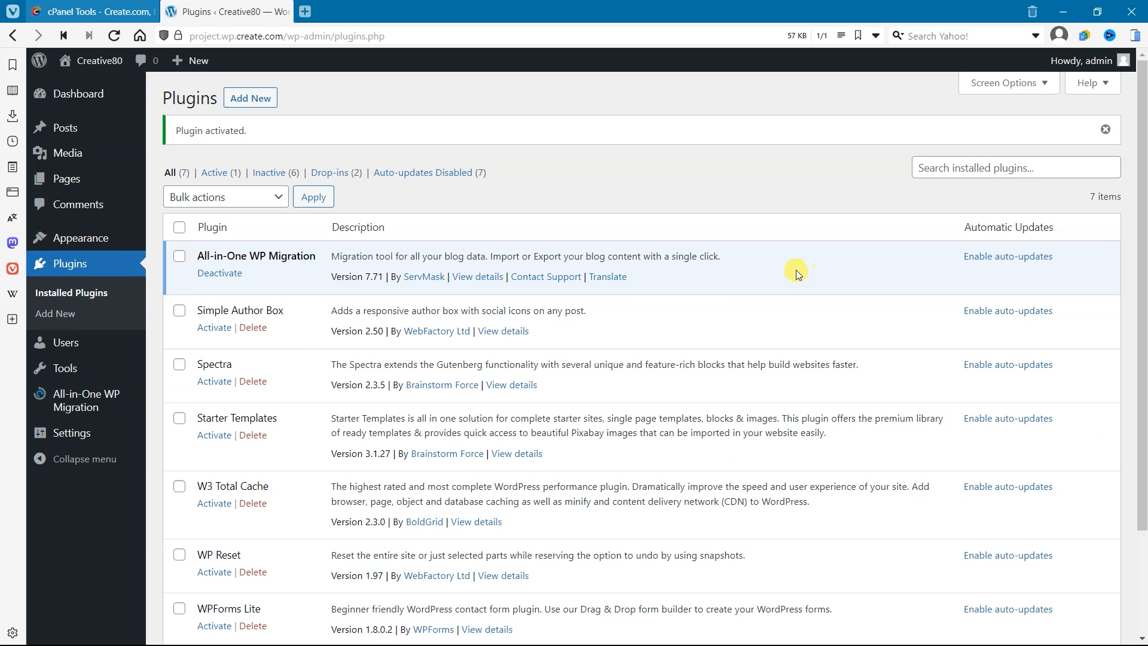
{"action": "mouse_move", "coordinate": [229, 291]}
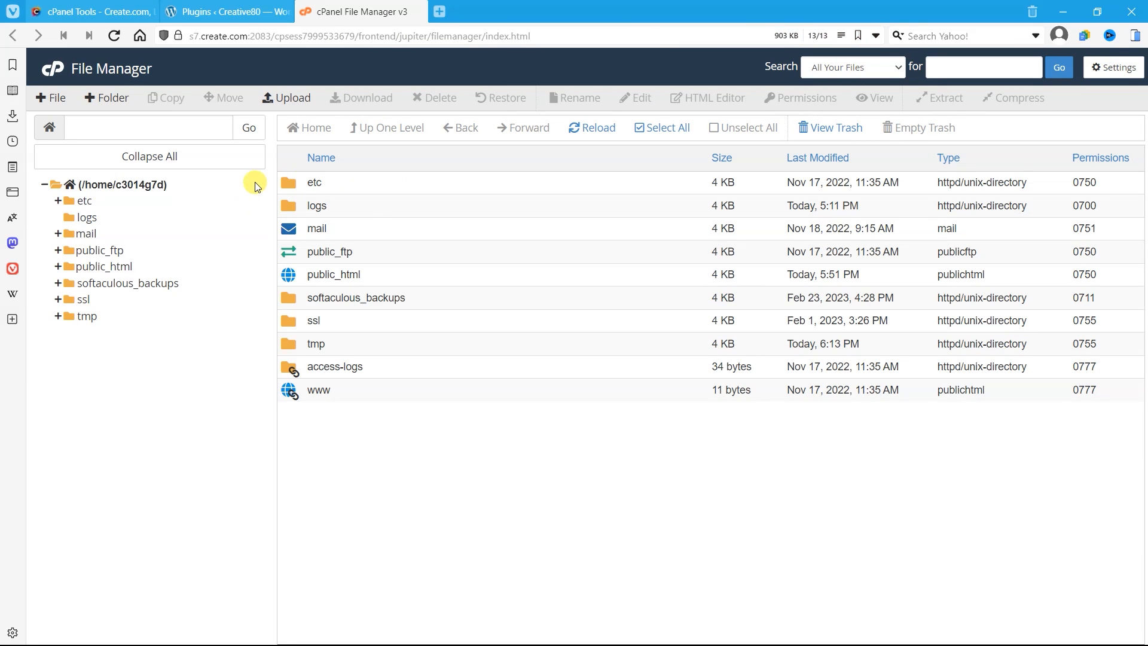
{"action": "mouse_move", "coordinate": [109, 270]}
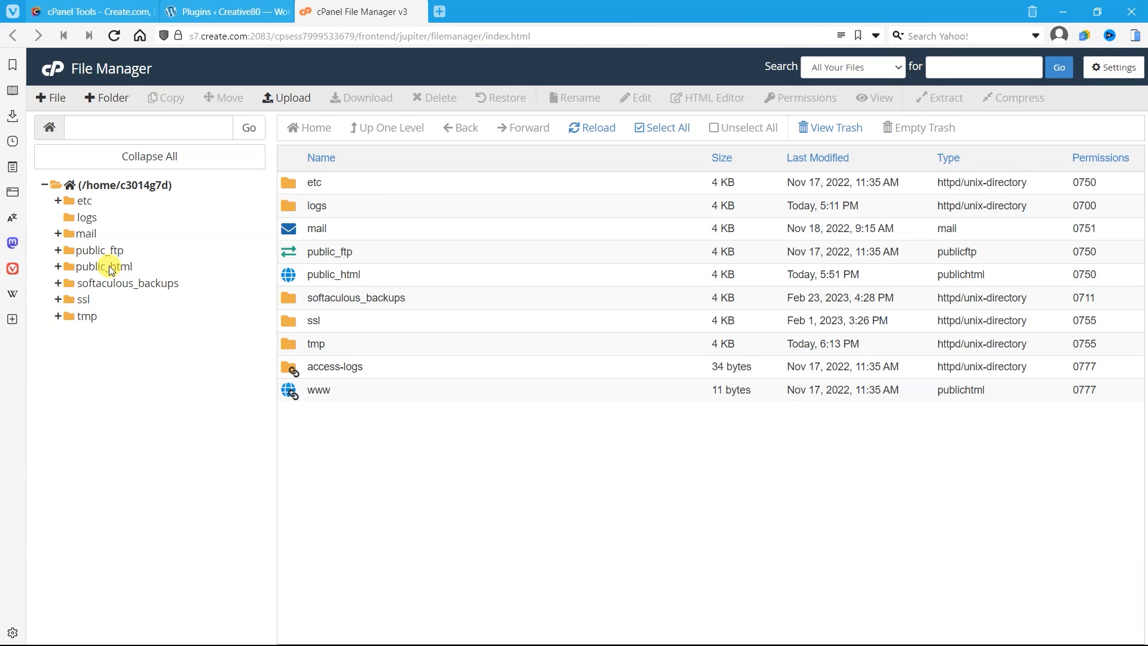
Navigate to public_html/wp-content/ai1wm-backups in File Manager.
{"action": "left_click", "coordinate": [98, 266]}
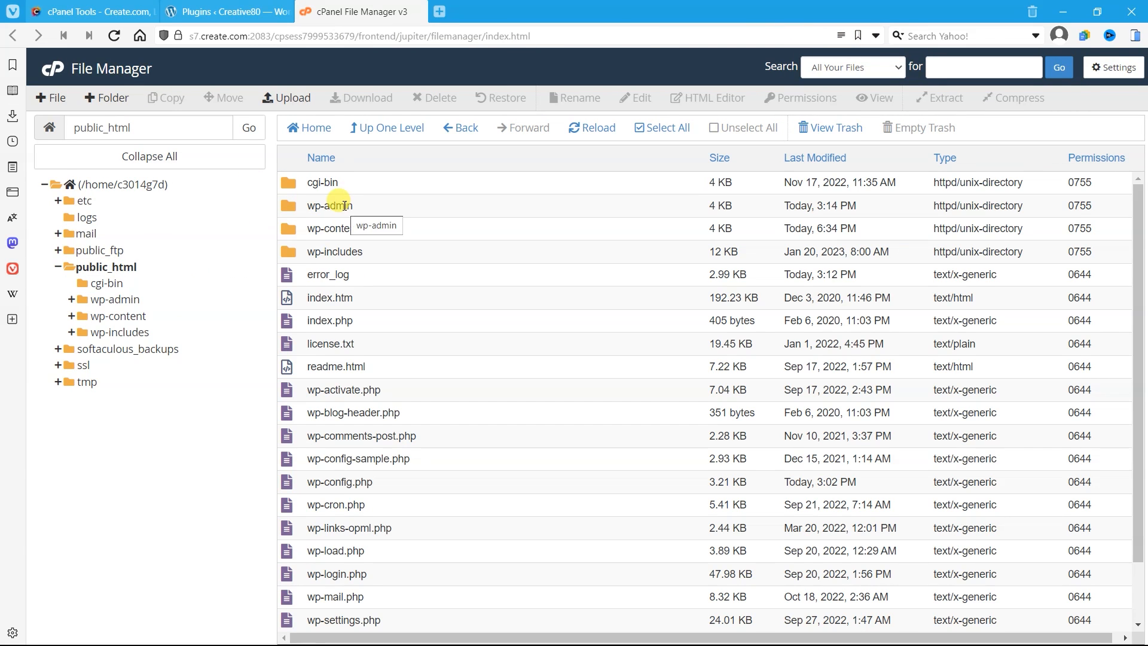
{"action": "mouse_move", "coordinate": [387, 234]}
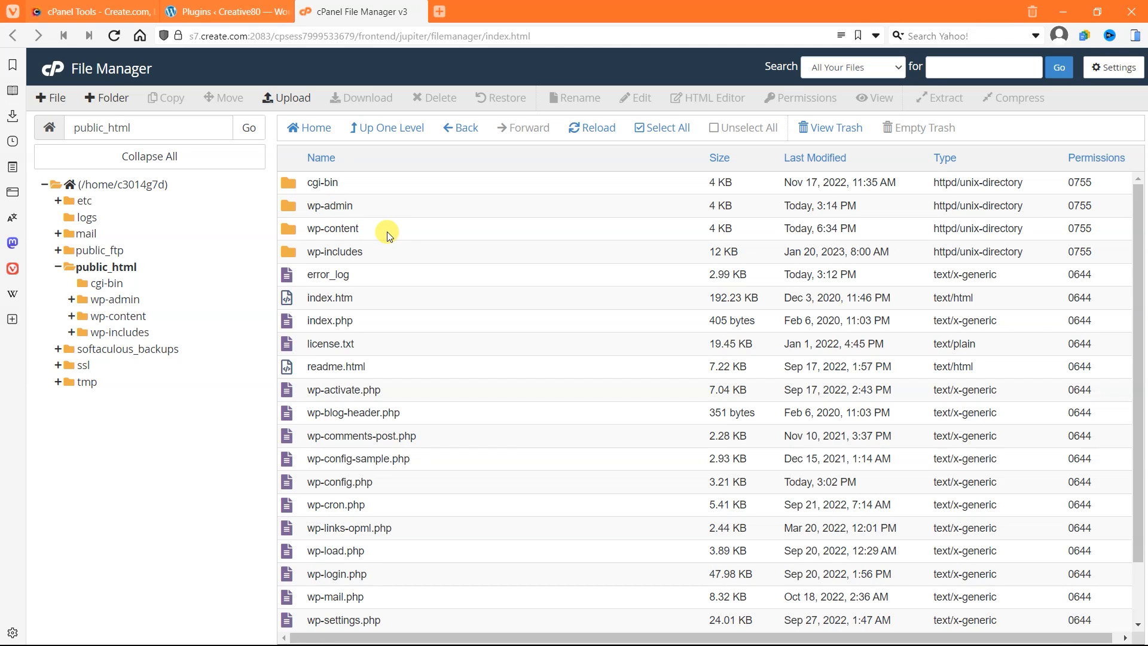
{"action": "double_click", "coordinate": [332, 228]}
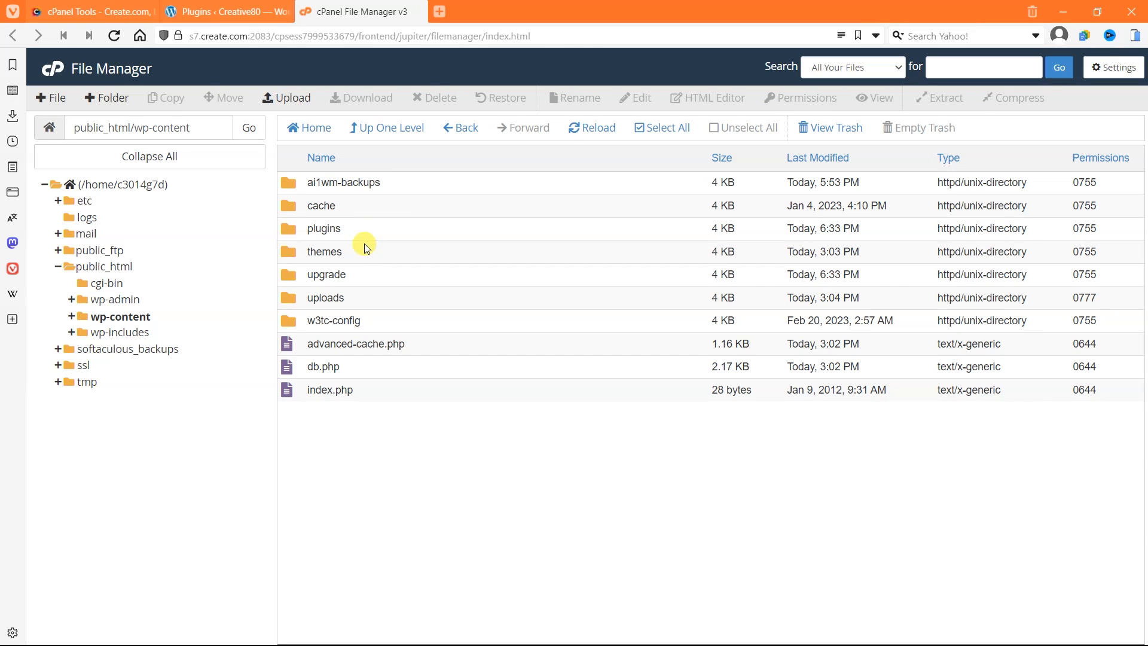
{"action": "mouse_move", "coordinate": [319, 193]}
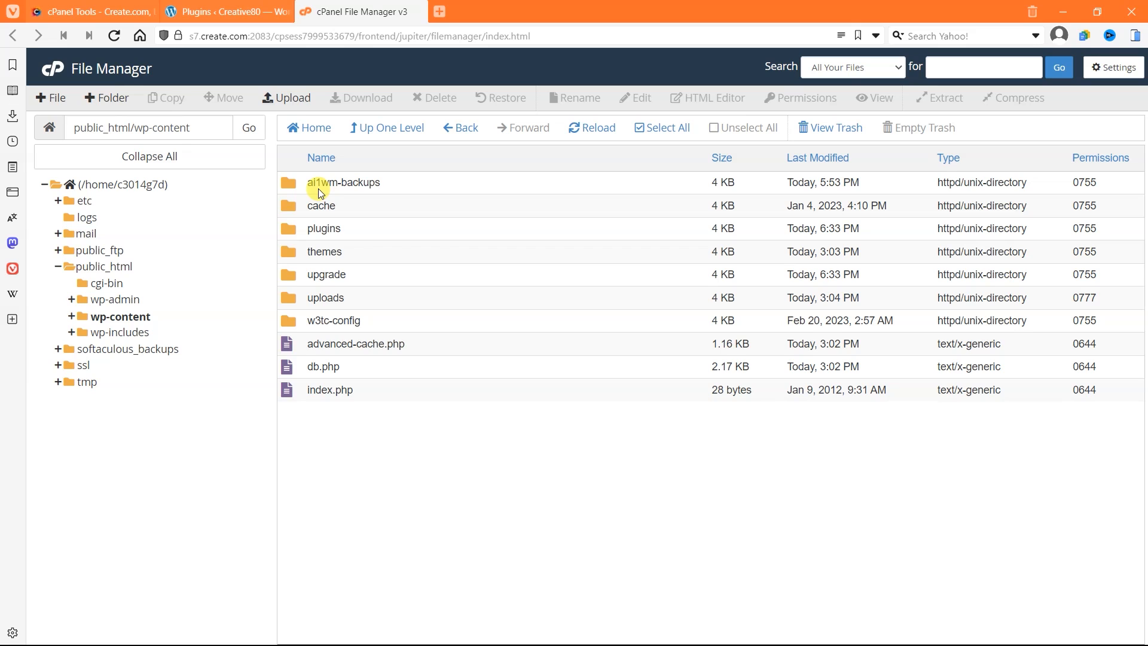
{"action": "mouse_move", "coordinate": [325, 189]}
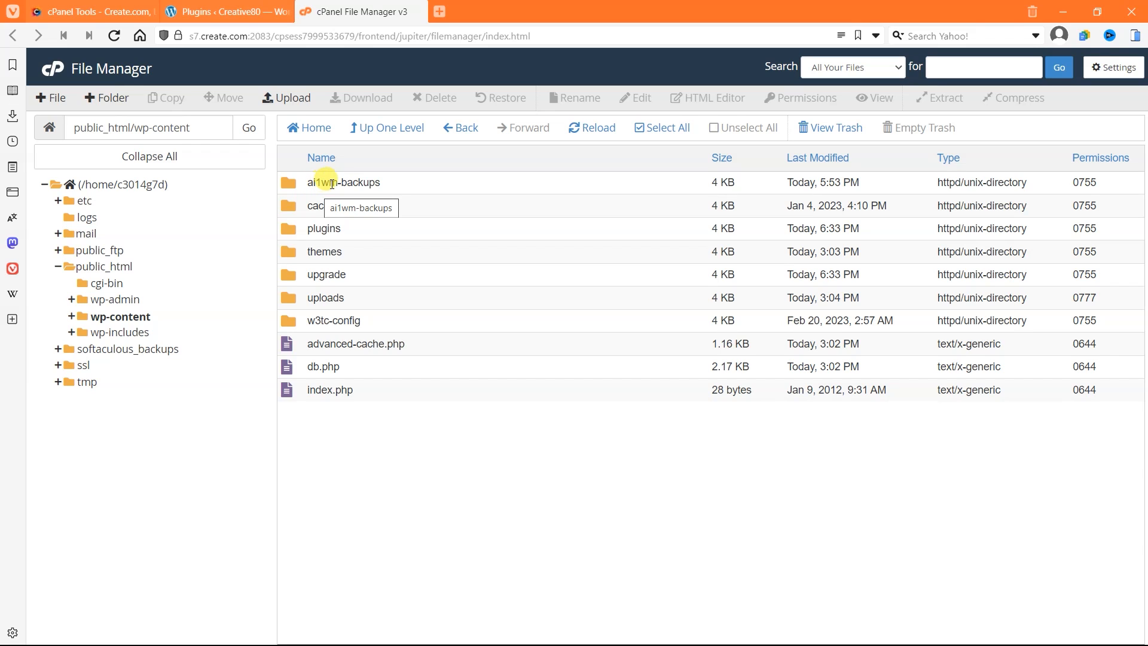
{"action": "double_click", "coordinate": [351, 182]}
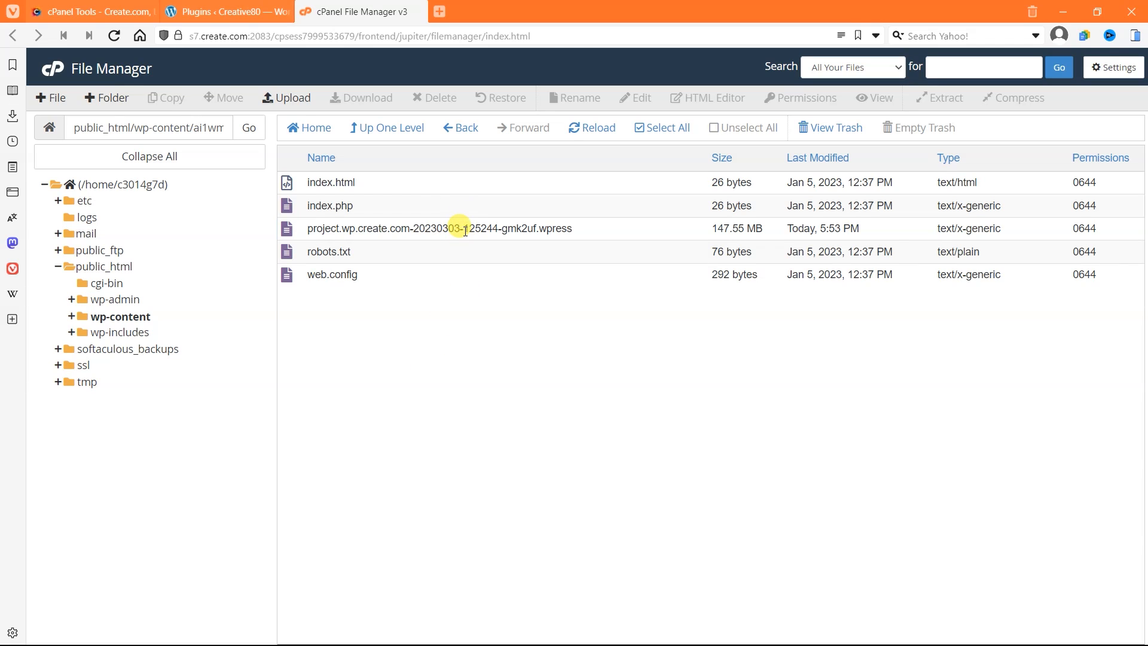
Select the 147.55 MB .wpress backup and choose Delete.
{"action": "left_click", "coordinate": [438, 228]}
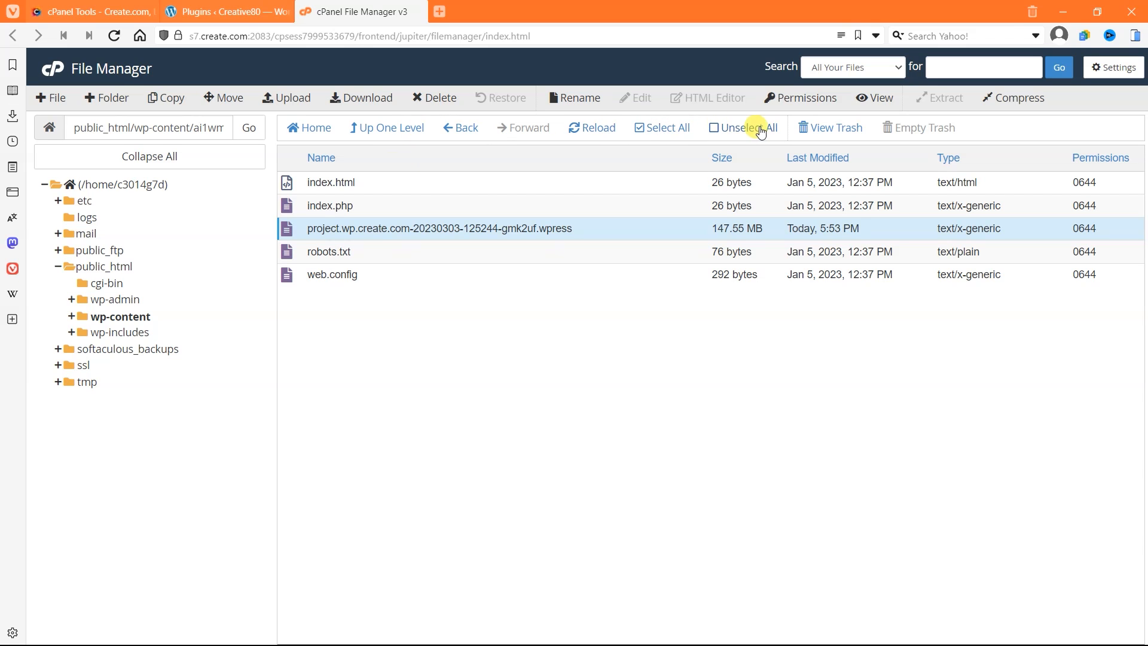
{"action": "mouse_move", "coordinate": [434, 98]}
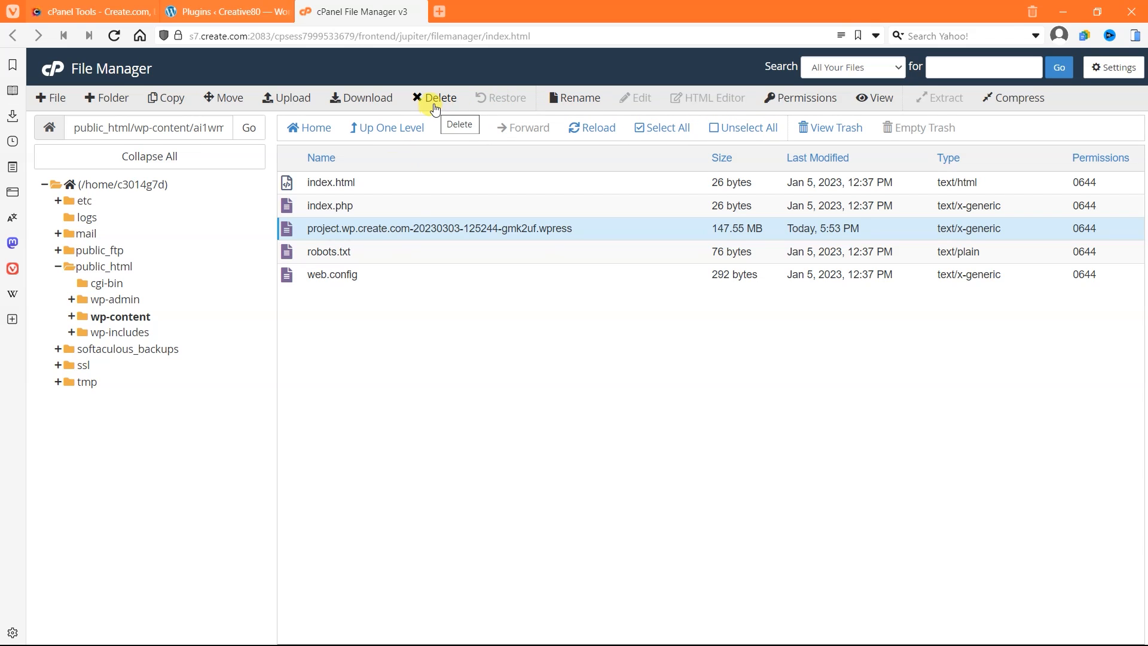
{"action": "left_click", "coordinate": [440, 97]}
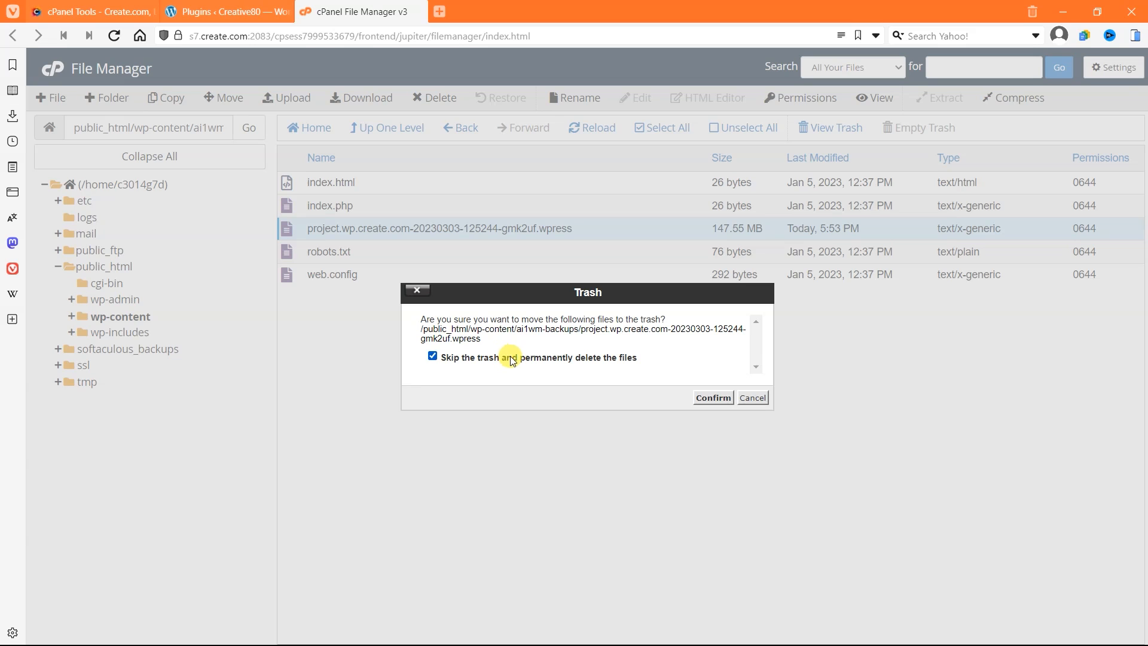
Confirm permanent deletion of the old backup and bring up the upload file picker.
{"action": "left_click", "coordinate": [712, 398]}
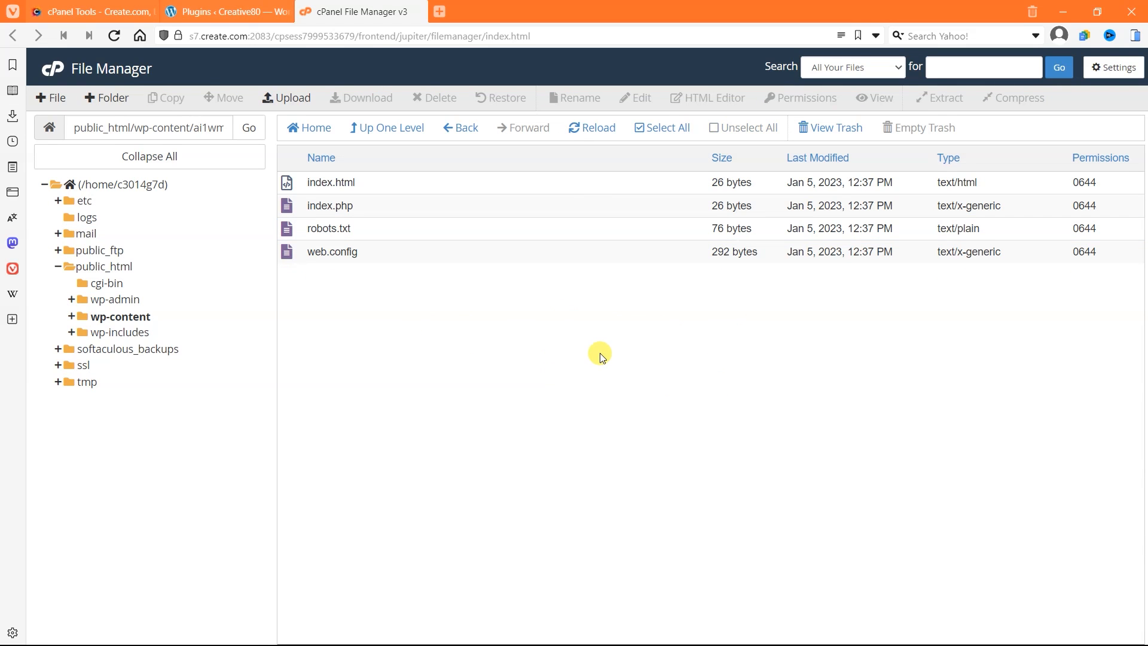
{"action": "mouse_move", "coordinate": [293, 98]}
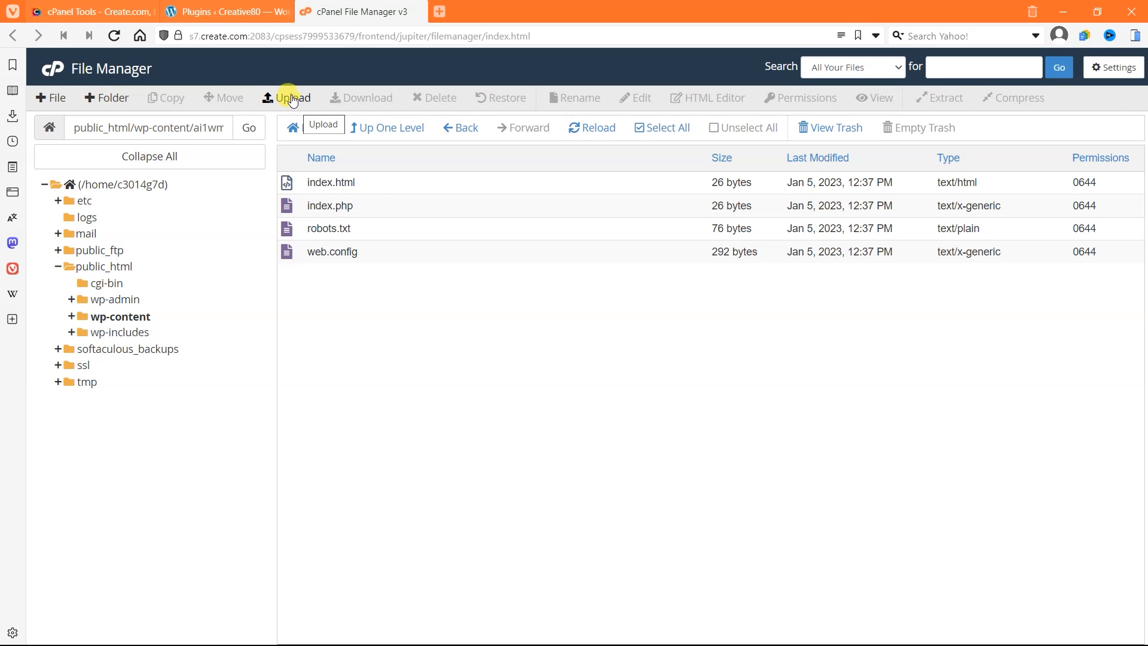
{"action": "left_click", "coordinate": [289, 97]}
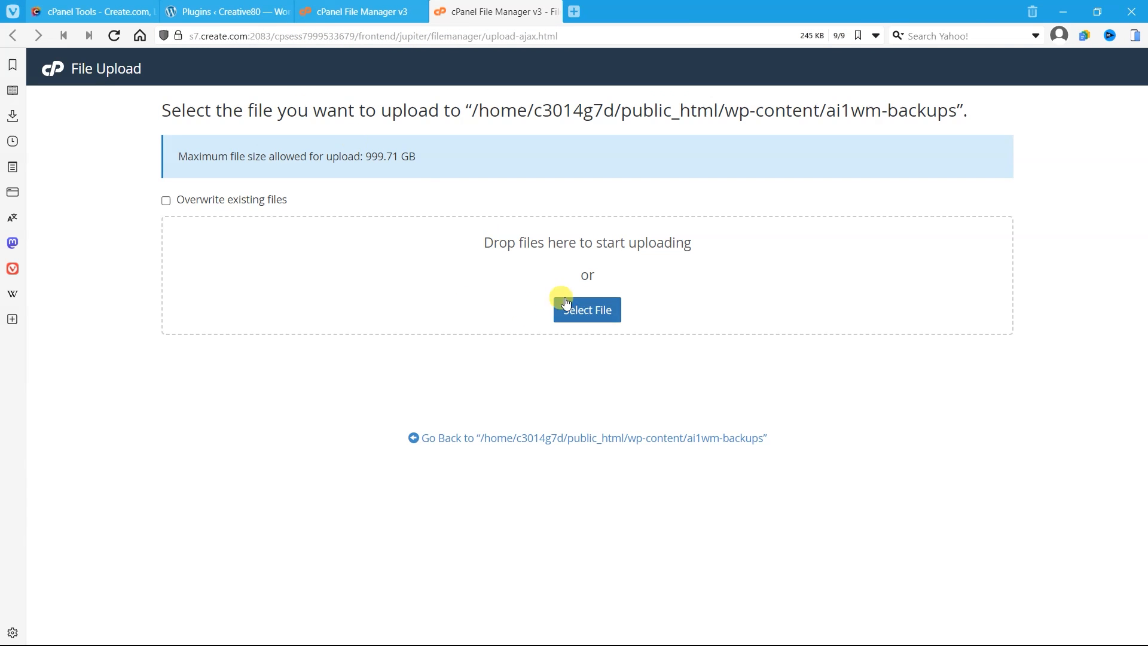
{"action": "left_click", "coordinate": [587, 309]}
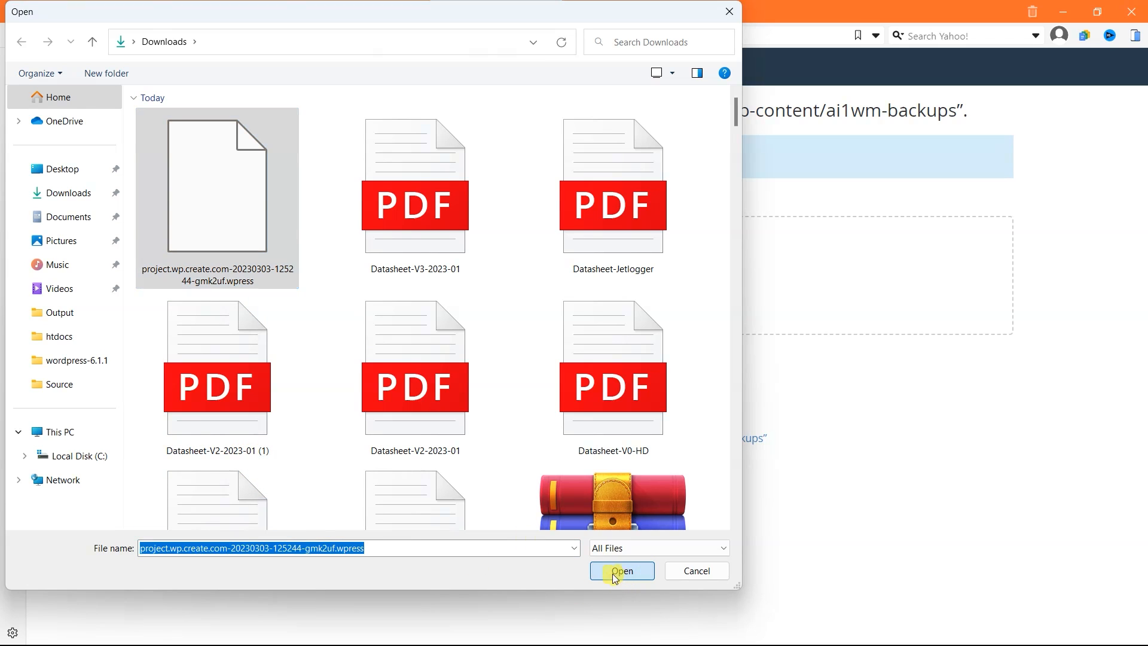
Open the chosen .wpress file from Downloads to start the upload.
{"action": "left_click", "coordinate": [621, 572]}
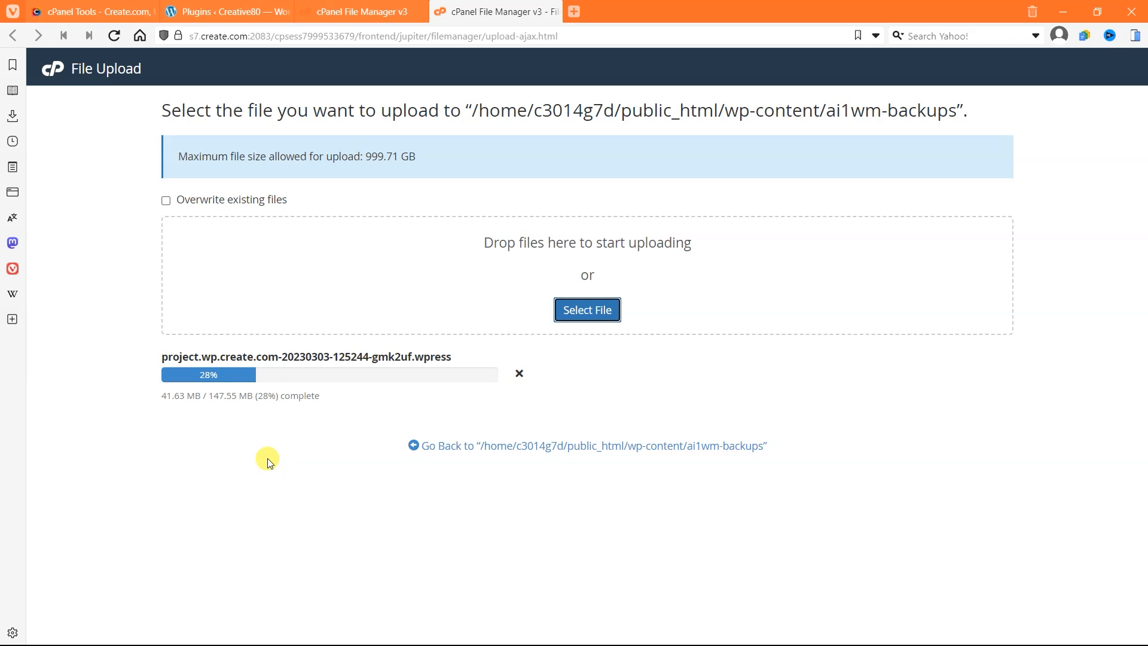
{"action": "mouse_move", "coordinate": [115, 394]}
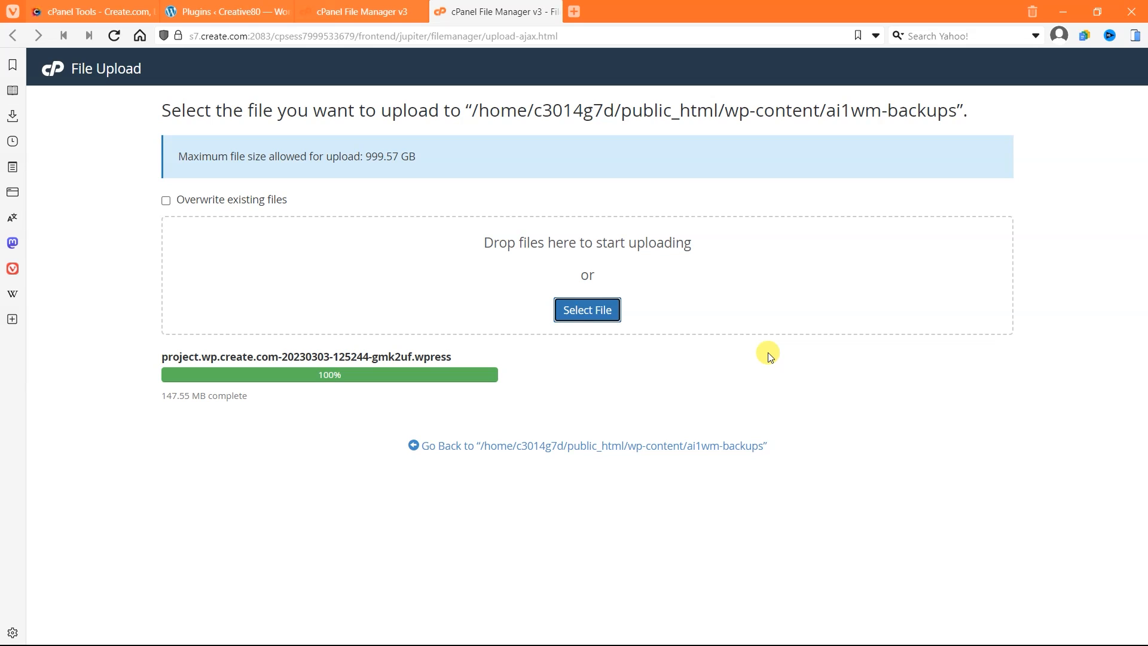
{"action": "mouse_move", "coordinate": [771, 365]}
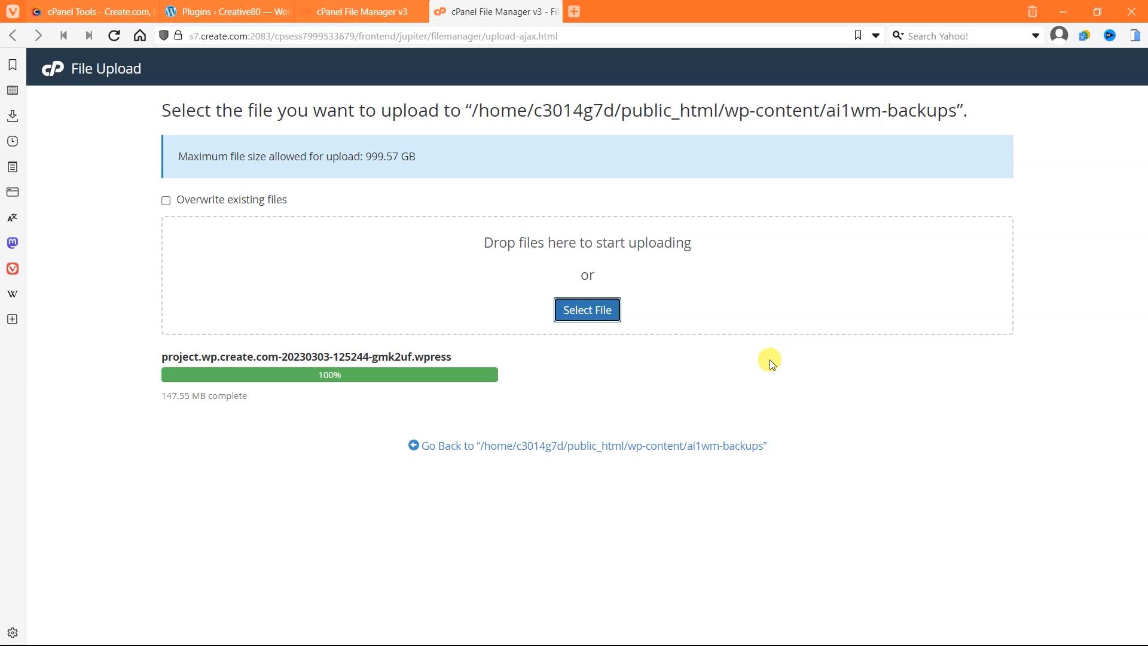
{"action": "mouse_move", "coordinate": [551, 446]}
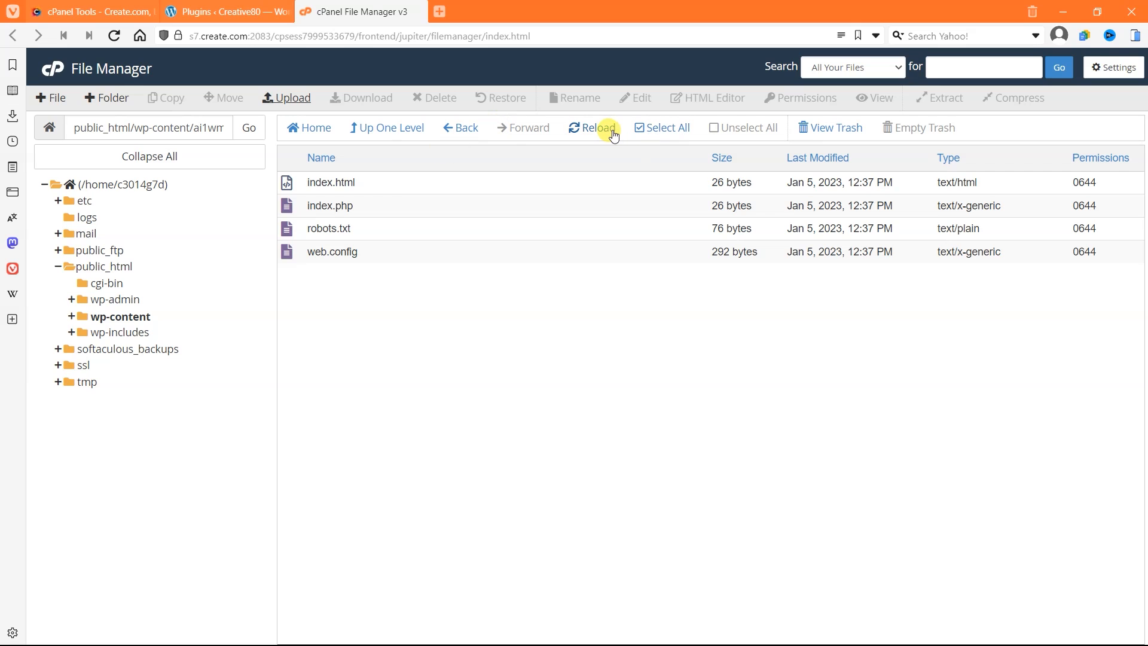
Reload the ai1wm-backups listing to show the upload, then switch back to WordPress.
{"action": "left_click", "coordinate": [592, 127]}
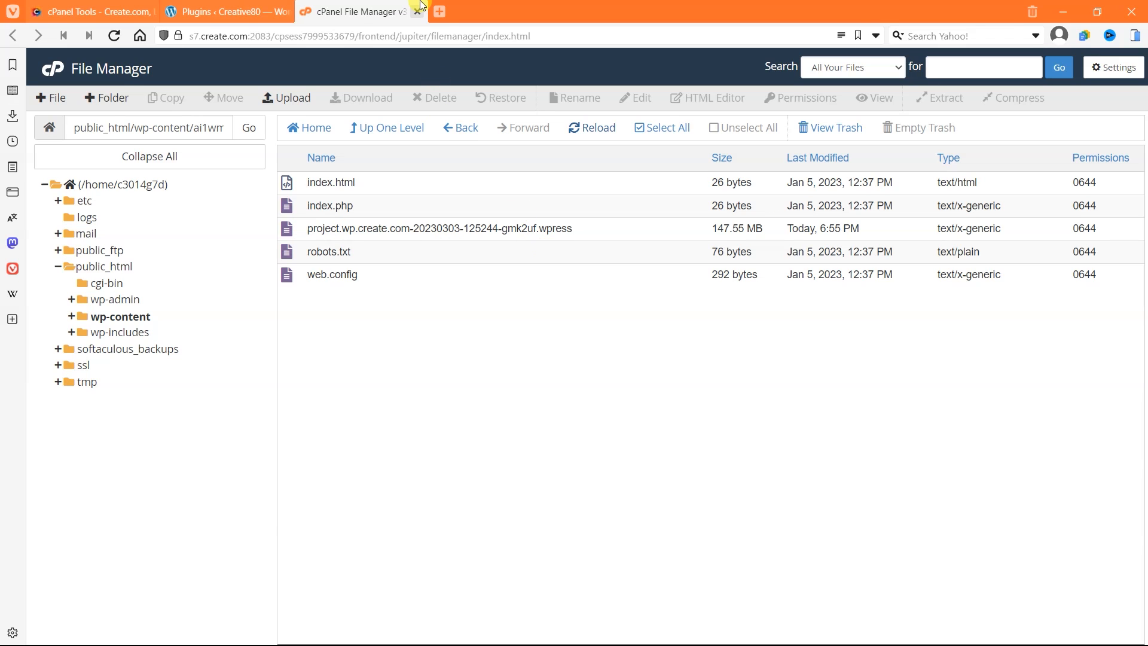
{"action": "left_click", "coordinate": [227, 11]}
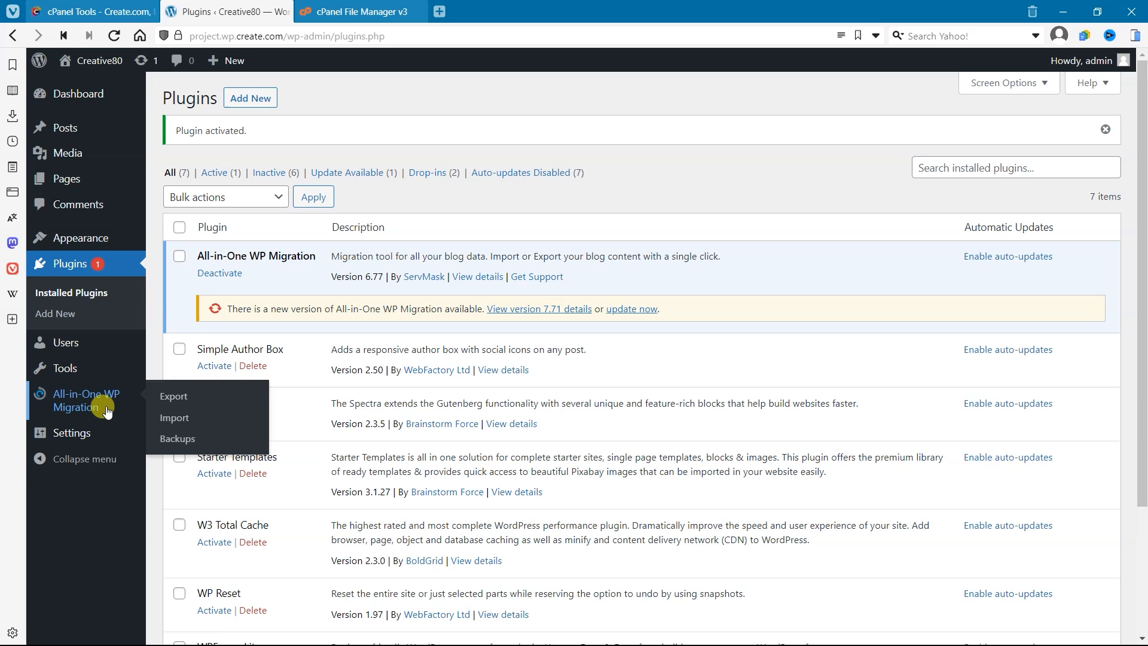
Open All-in-One WP Migration > Backups and choose Restore on the uploaded .wpress backup.
{"action": "left_click", "coordinate": [178, 438]}
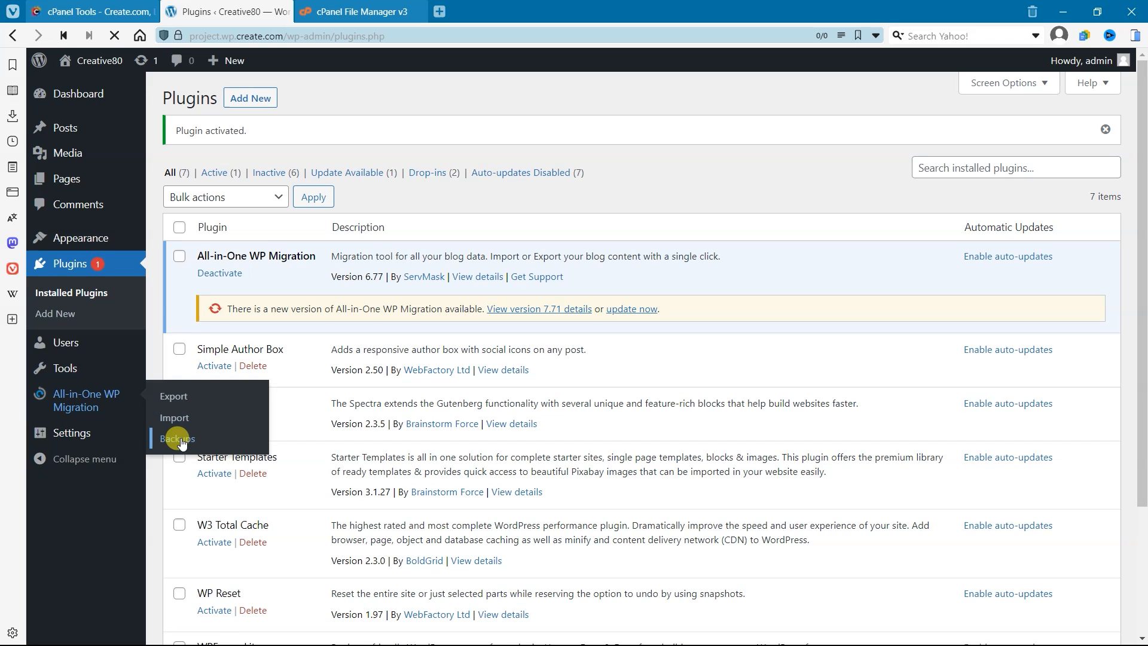
{"action": "left_click", "coordinate": [177, 439]}
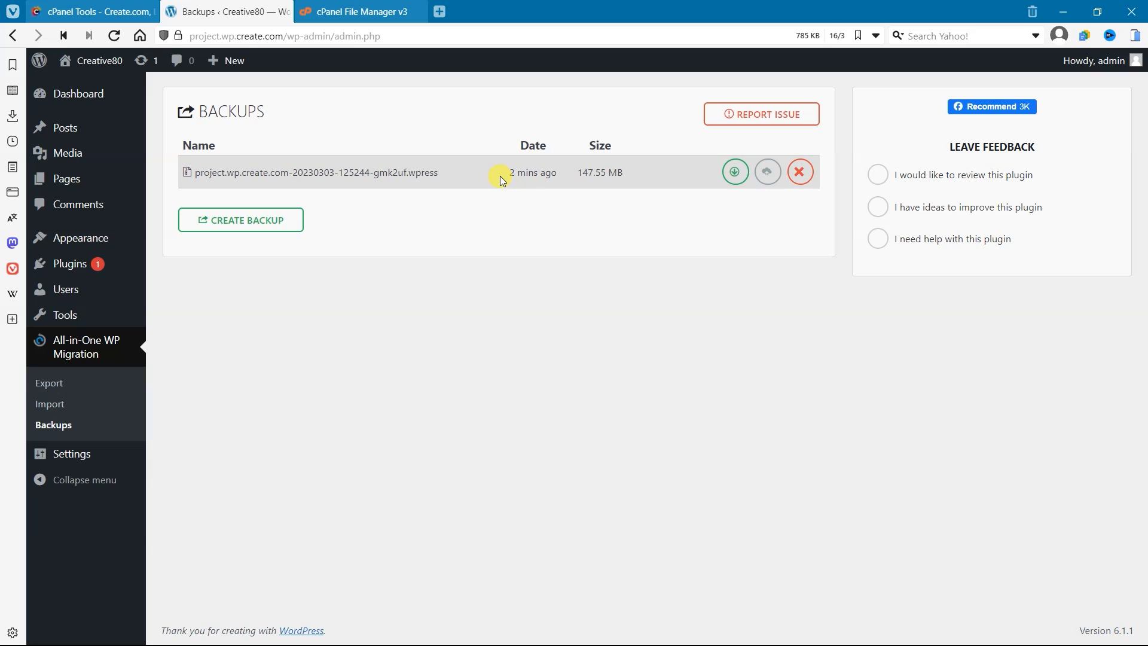
{"action": "mouse_move", "coordinate": [689, 178]}
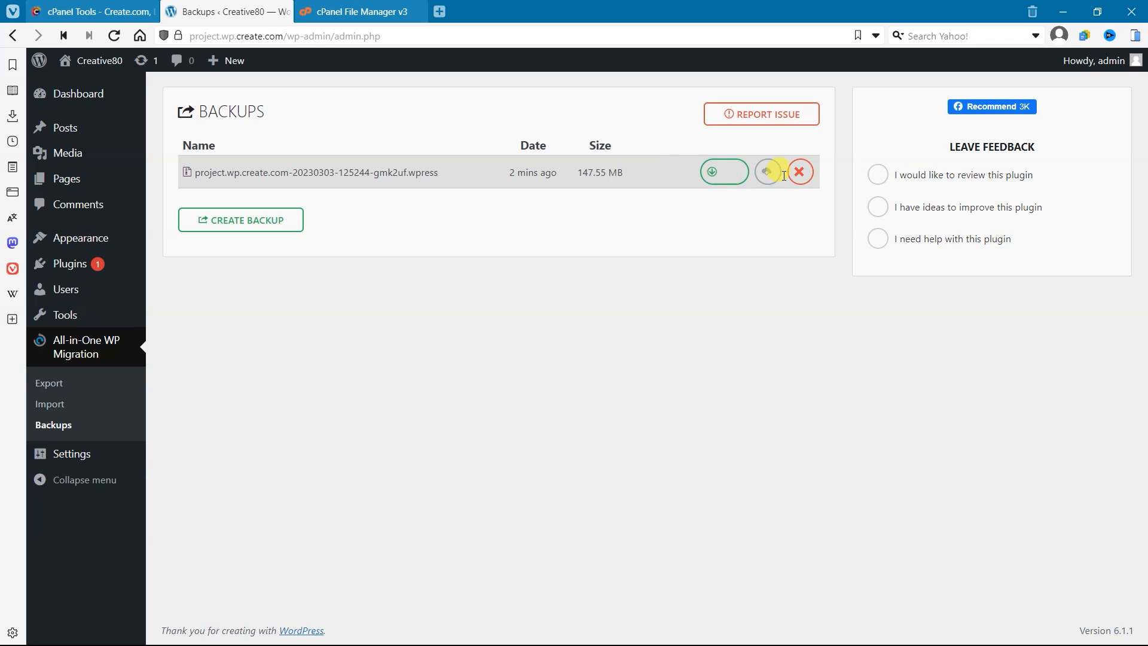
{"action": "left_click", "coordinate": [743, 173]}
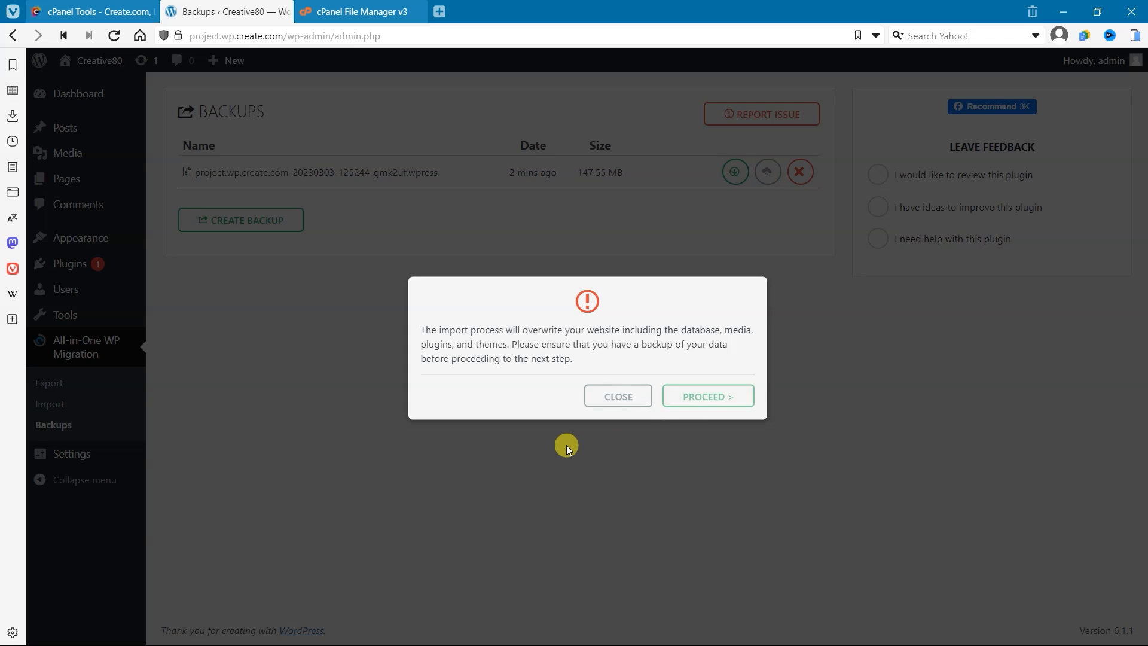
Confirm overwriting the site so the backup restore runs to completion.
{"action": "left_click", "coordinate": [707, 396]}
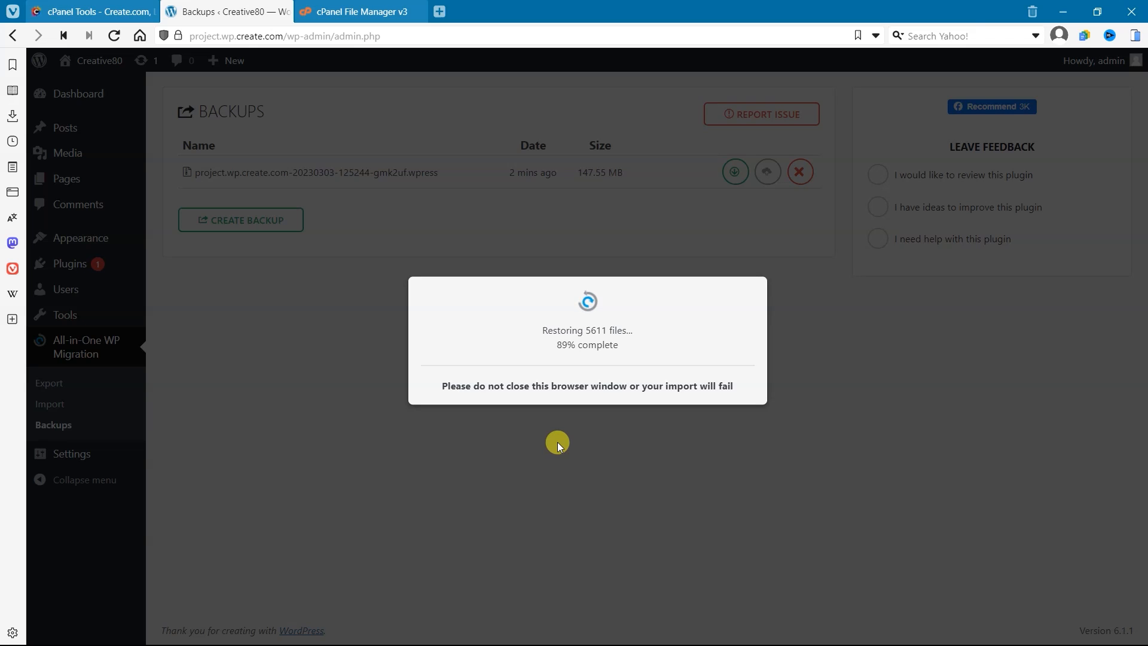
{"action": "mouse_move", "coordinate": [571, 427]}
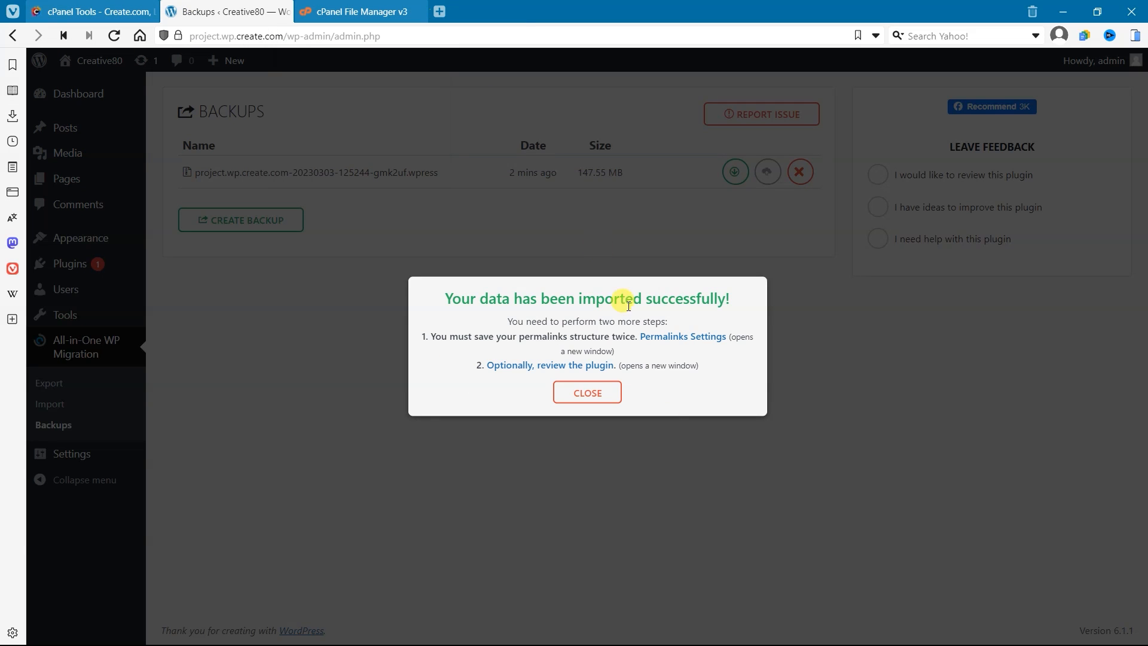
{"action": "mouse_move", "coordinate": [615, 359]}
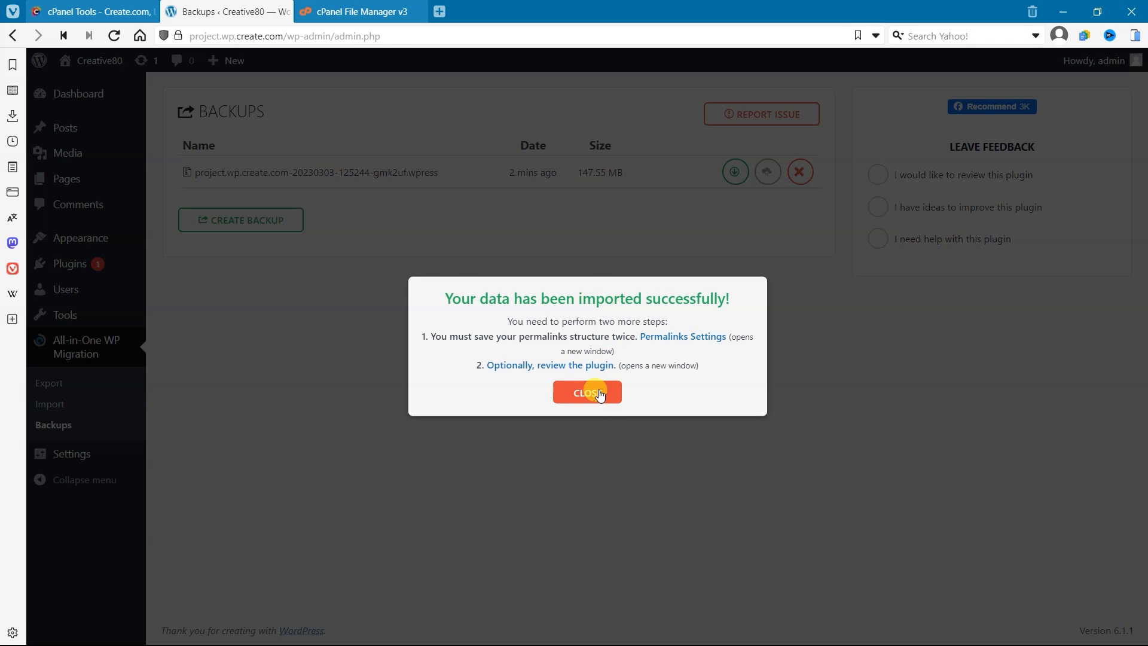
Dismiss the import success message, reload admin, and start logging back in.
{"action": "left_click", "coordinate": [587, 392]}
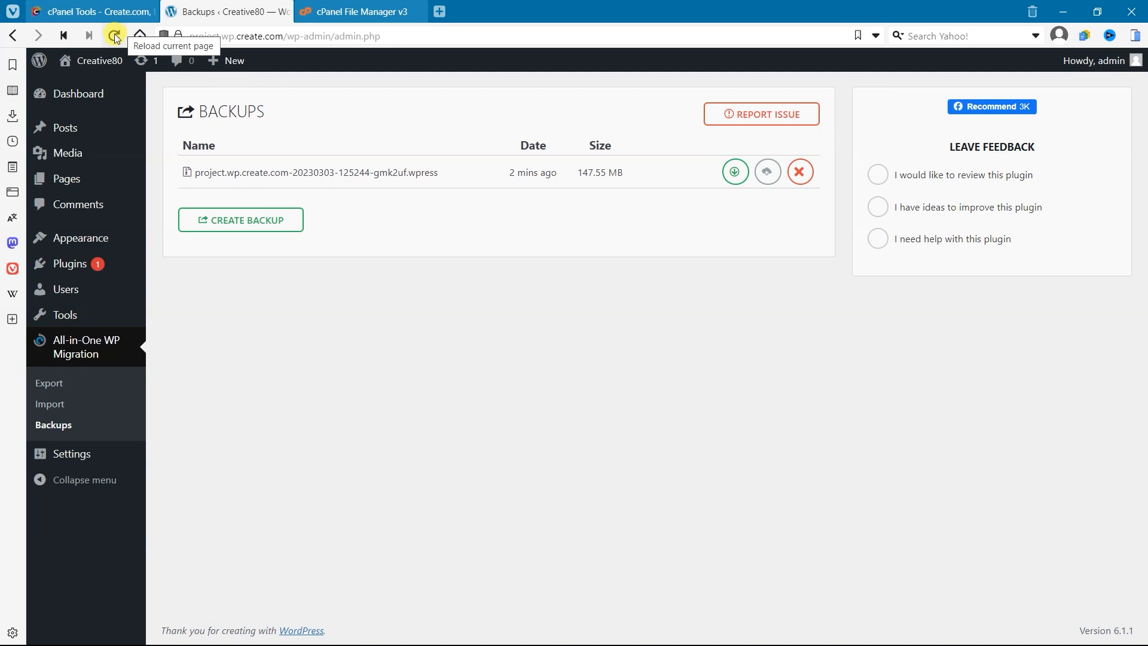
{"action": "left_click", "coordinate": [114, 36]}
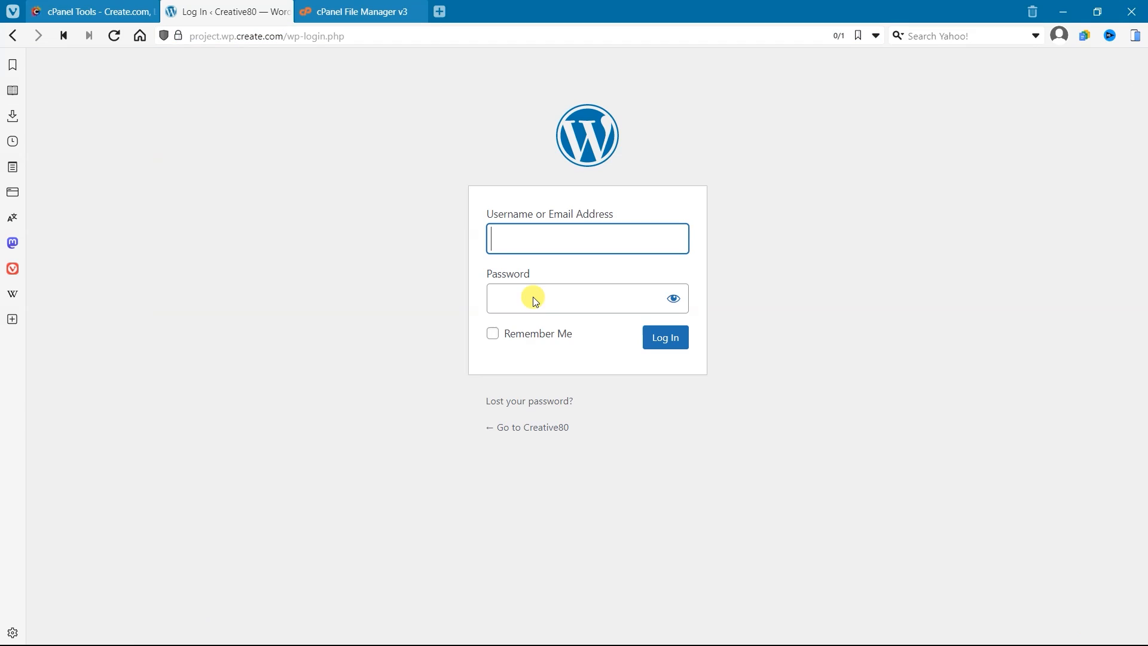
{"action": "left_click", "coordinate": [586, 238]}
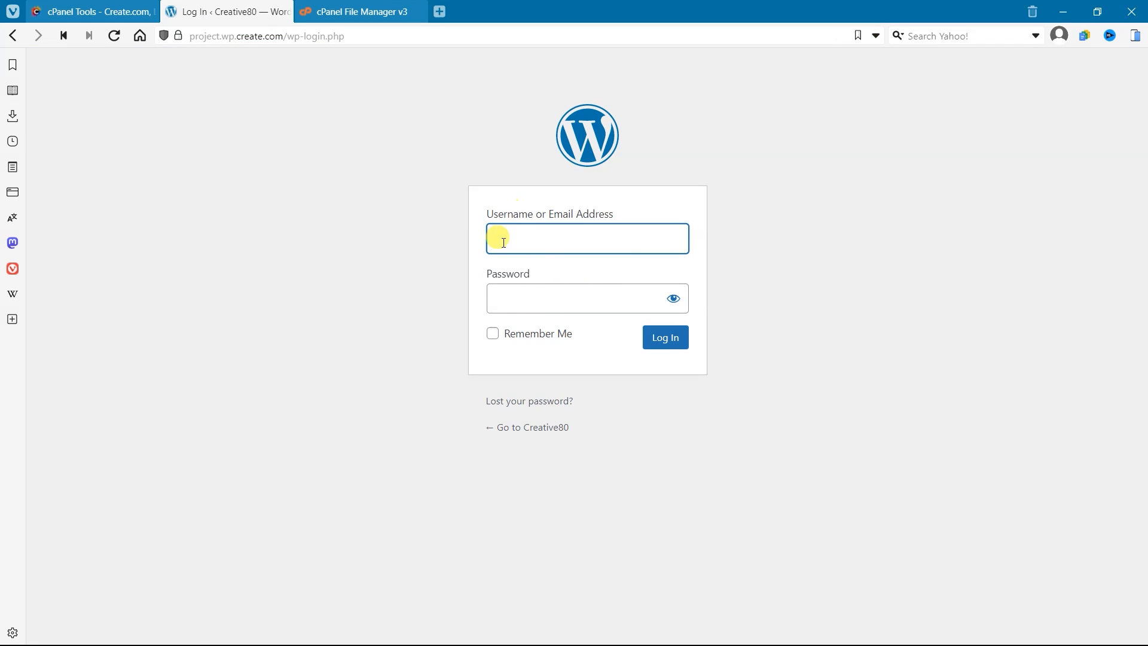
{"action": "left_click", "coordinate": [88, 12]}
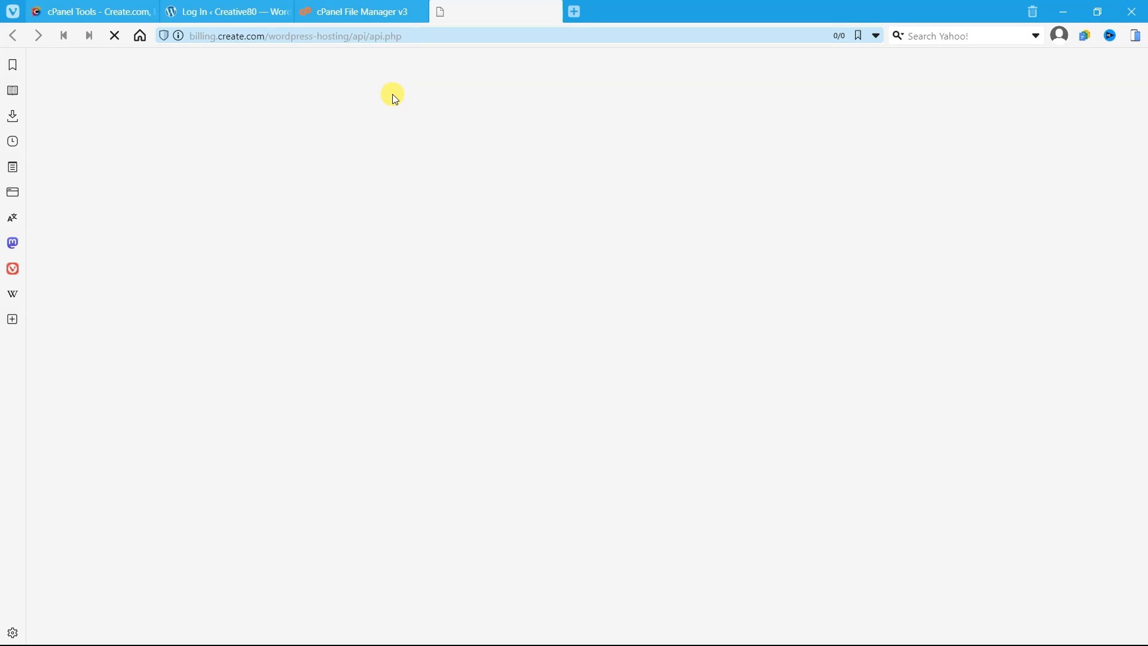
{"action": "mouse_move", "coordinate": [382, 167]}
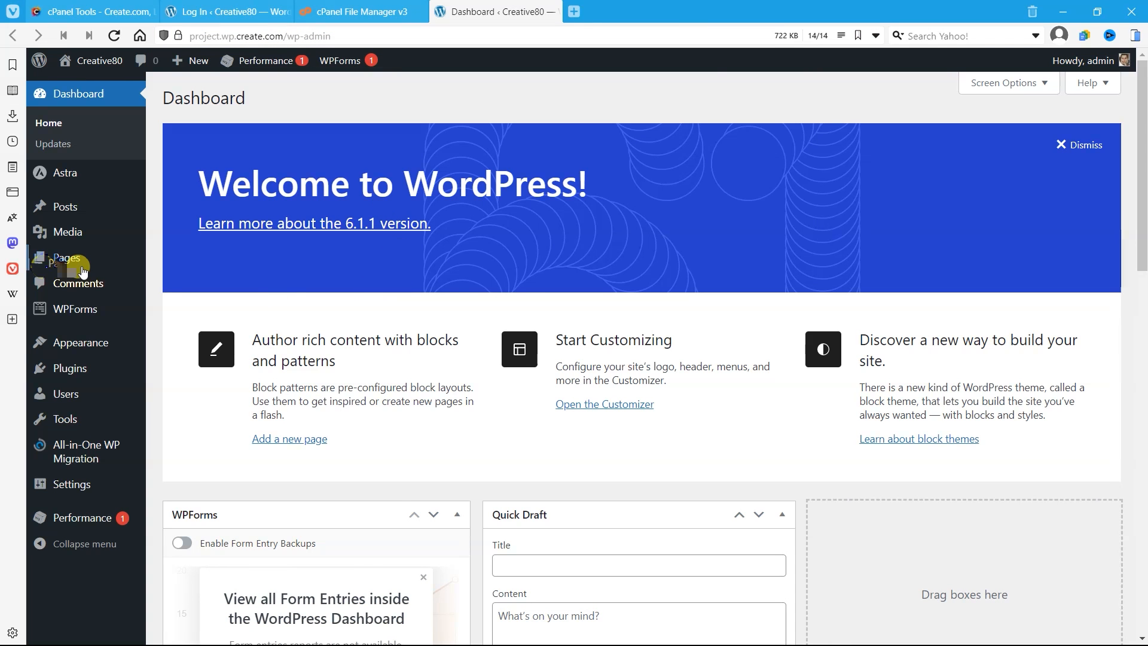
Open the Creative80 homepage in a new tab and scroll through its sections.
{"action": "right_click", "coordinate": [91, 60]}
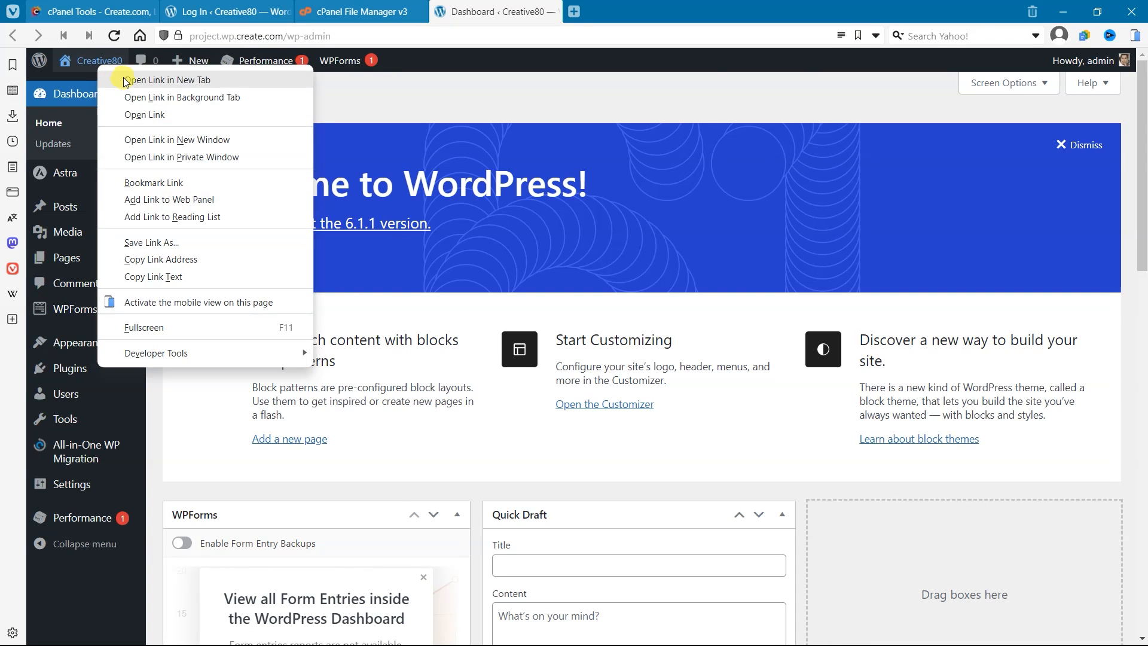
{"action": "left_click", "coordinate": [169, 79]}
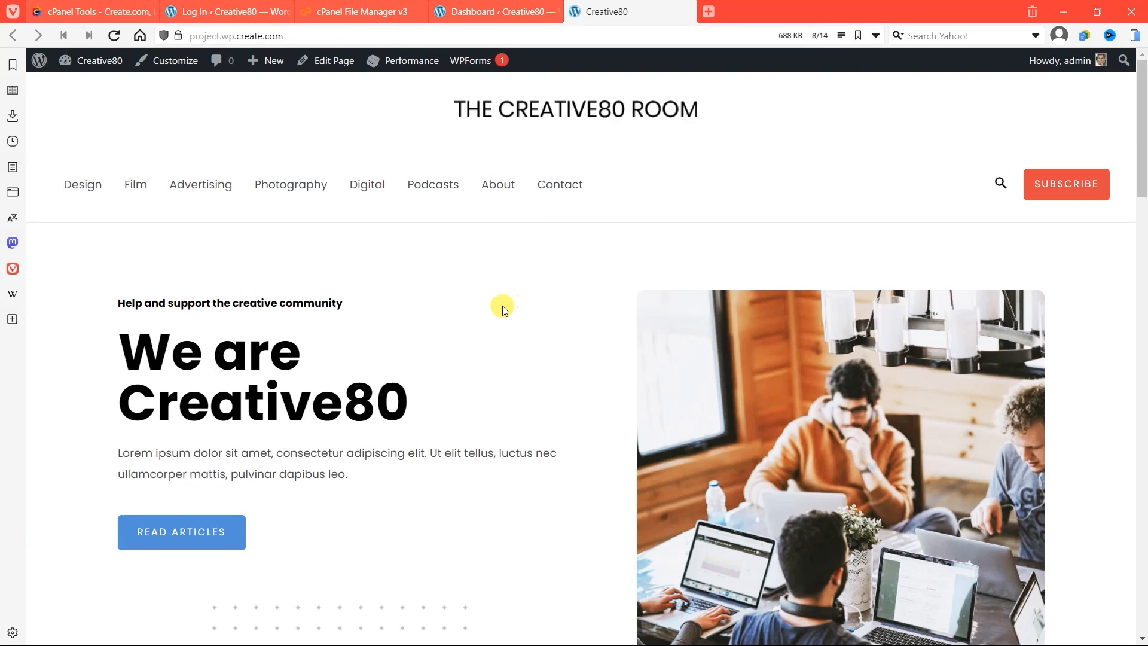
{"action": "scroll", "scroll_direction": "down", "scroll_amount": 3}
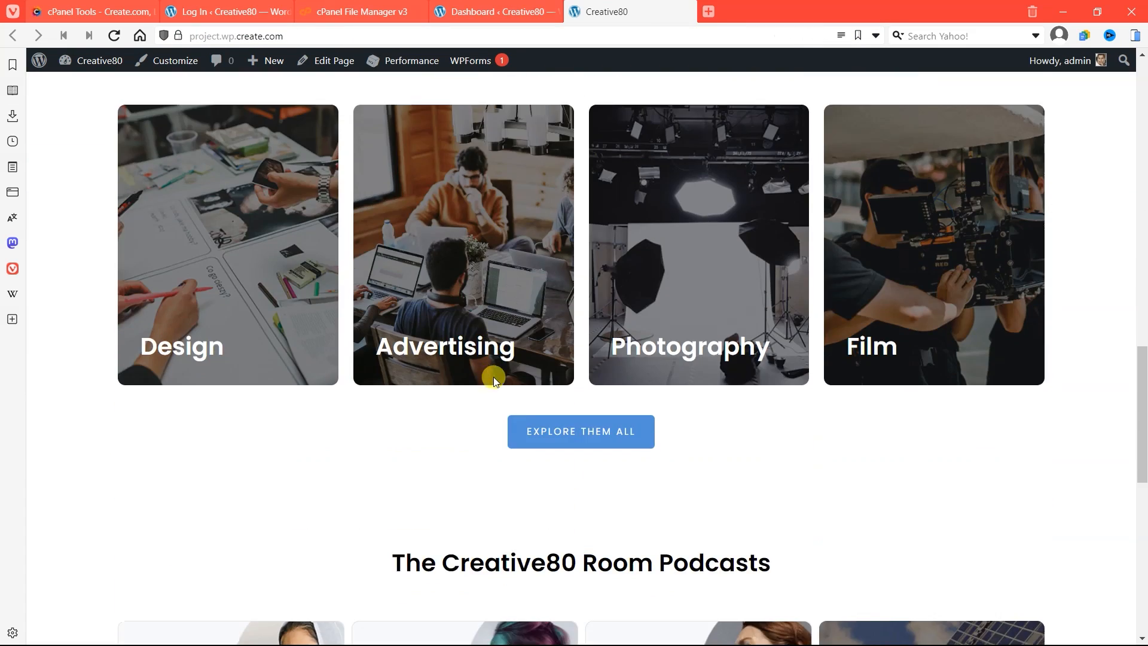
{"action": "scroll", "scroll_direction": "down", "scroll_amount": 3}
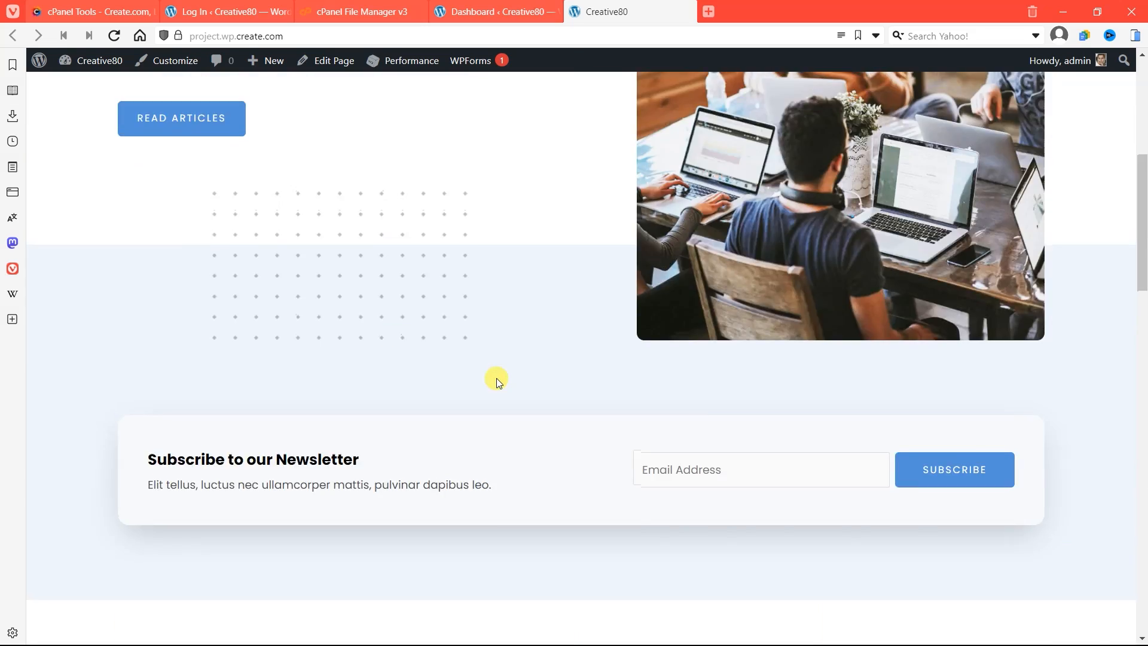
{"action": "scroll", "scroll_direction": "up", "scroll_amount": 3}
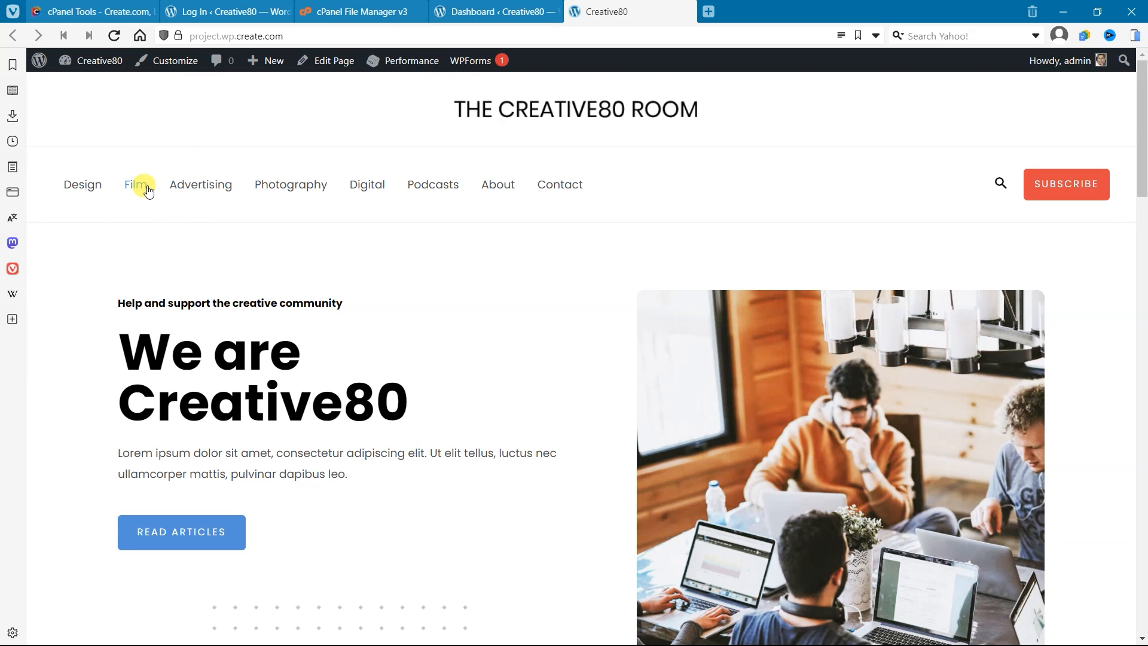
Browse the Film category page and scroll through the film festival post.
{"action": "left_click", "coordinate": [135, 184]}
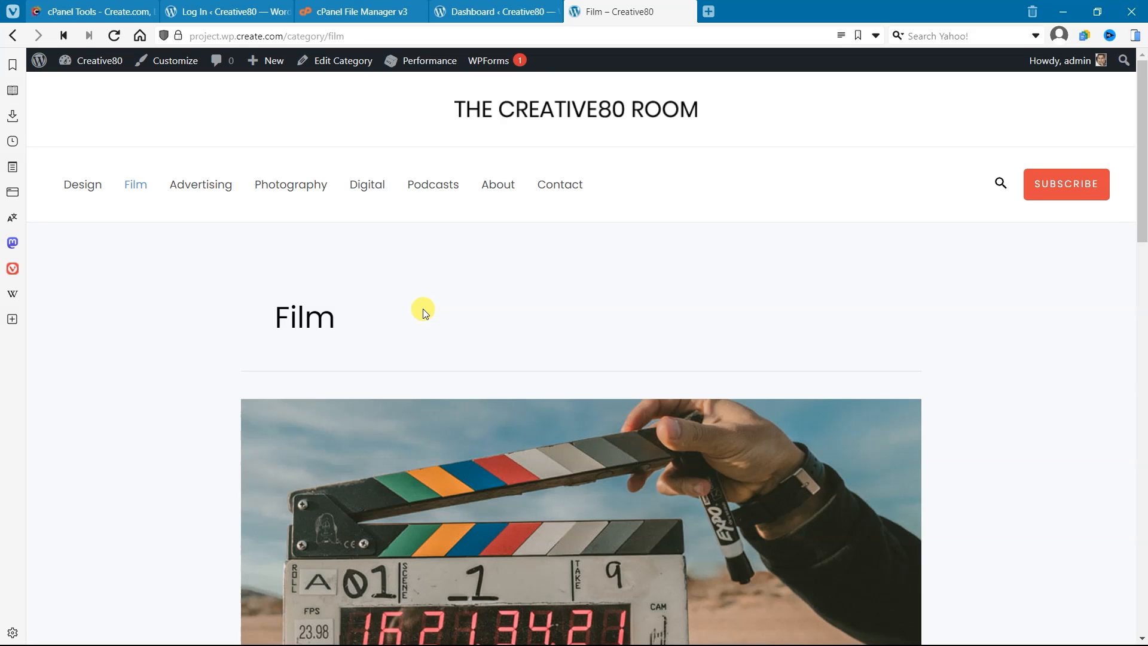
{"action": "scroll", "scroll_direction": "down", "scroll_amount": 3}
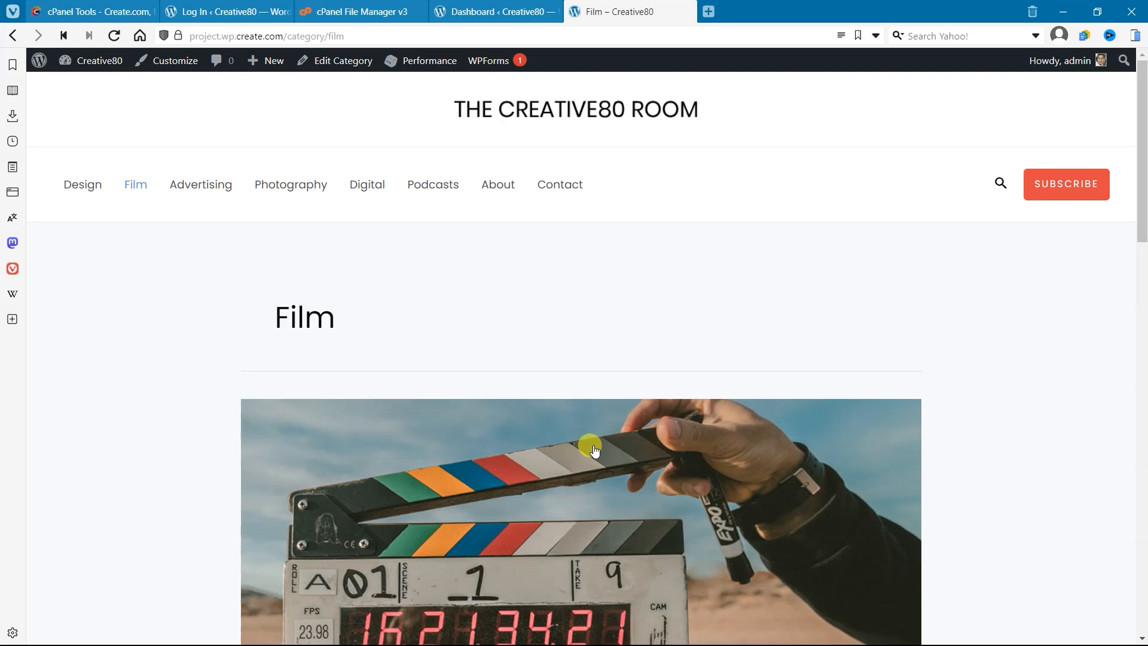
{"action": "scroll", "scroll_direction": "down", "scroll_amount": 3}
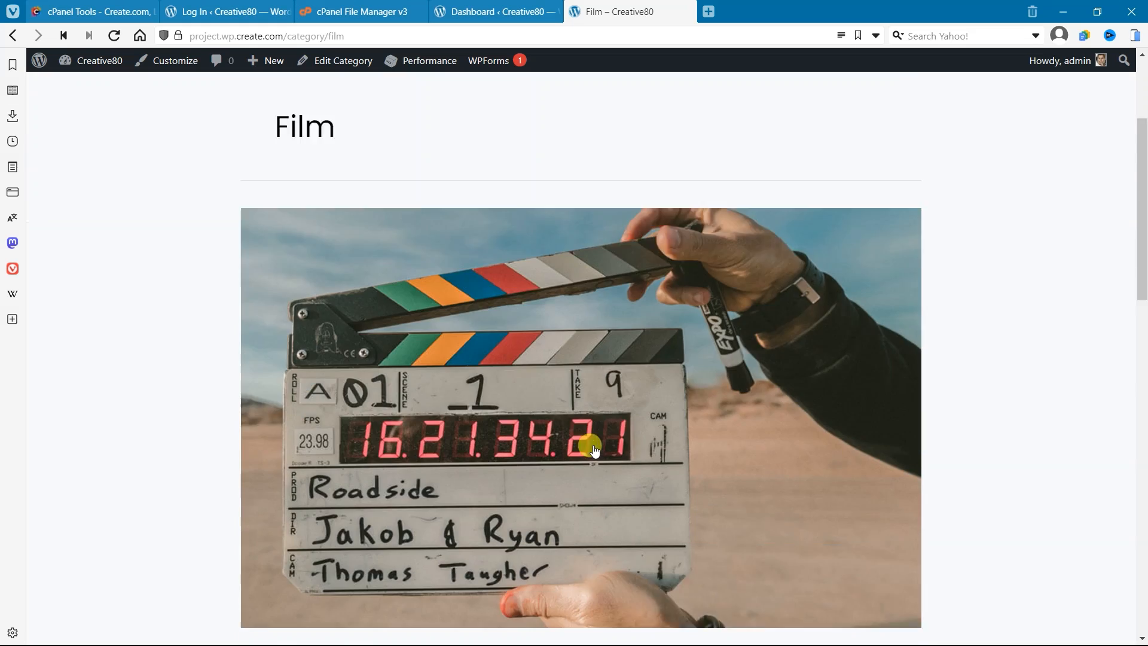
{"action": "scroll", "scroll_direction": "down", "scroll_amount": 3}
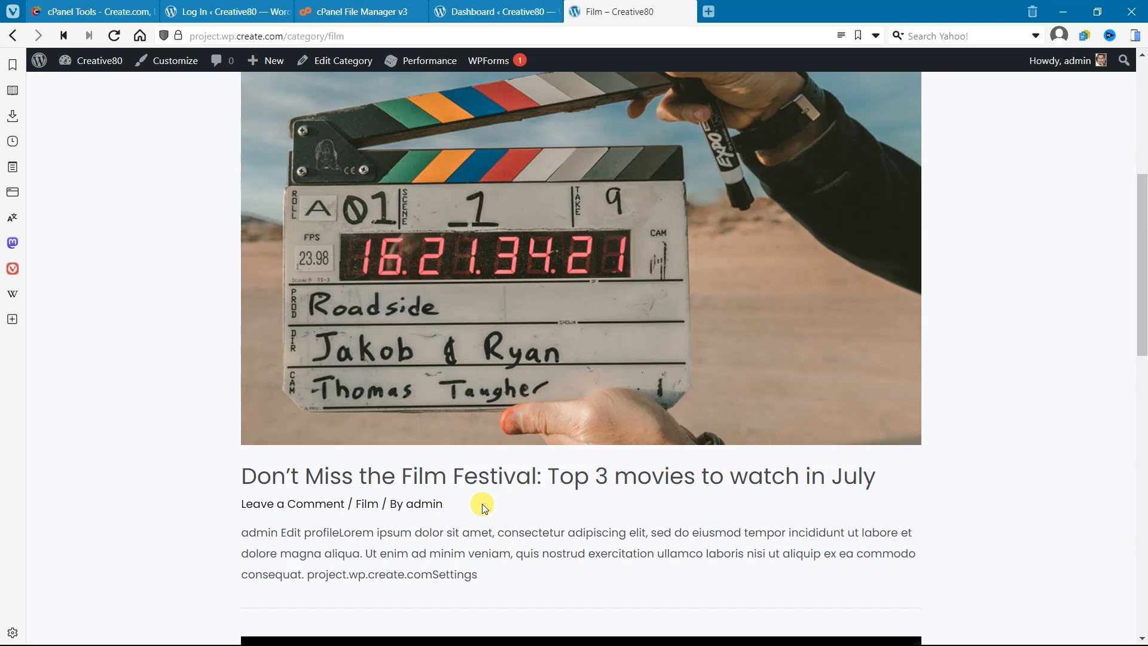
{"action": "scroll", "scroll_direction": "down", "scroll_amount": 3}
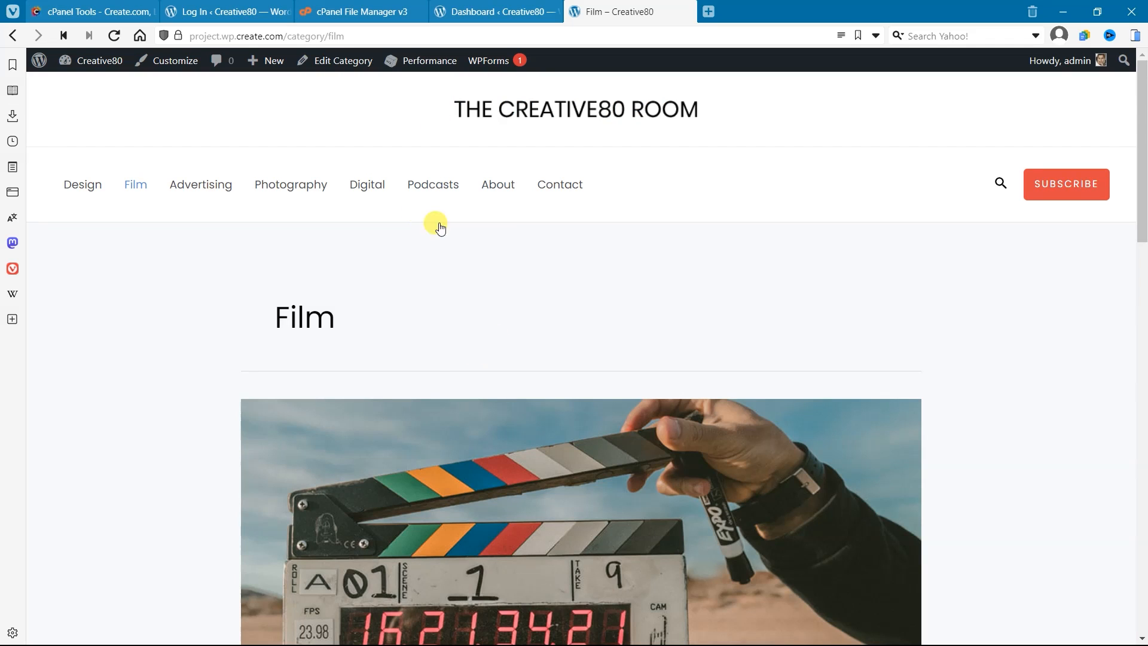
{"action": "mouse_move", "coordinate": [275, 316]}
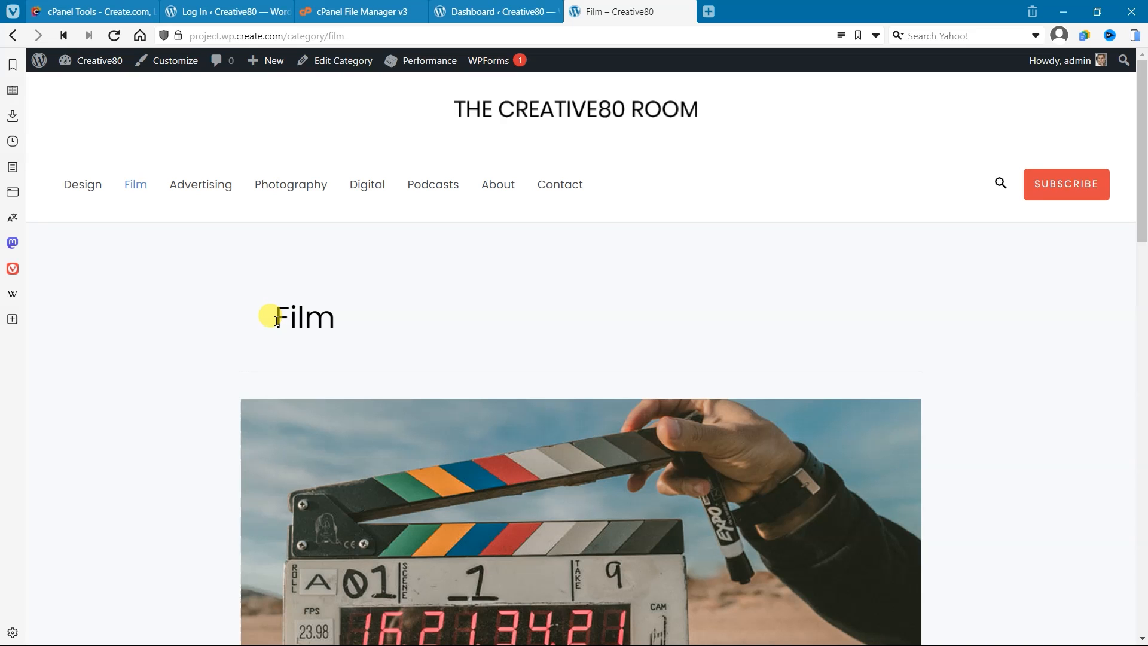
{"action": "mouse_move", "coordinate": [258, 320]}
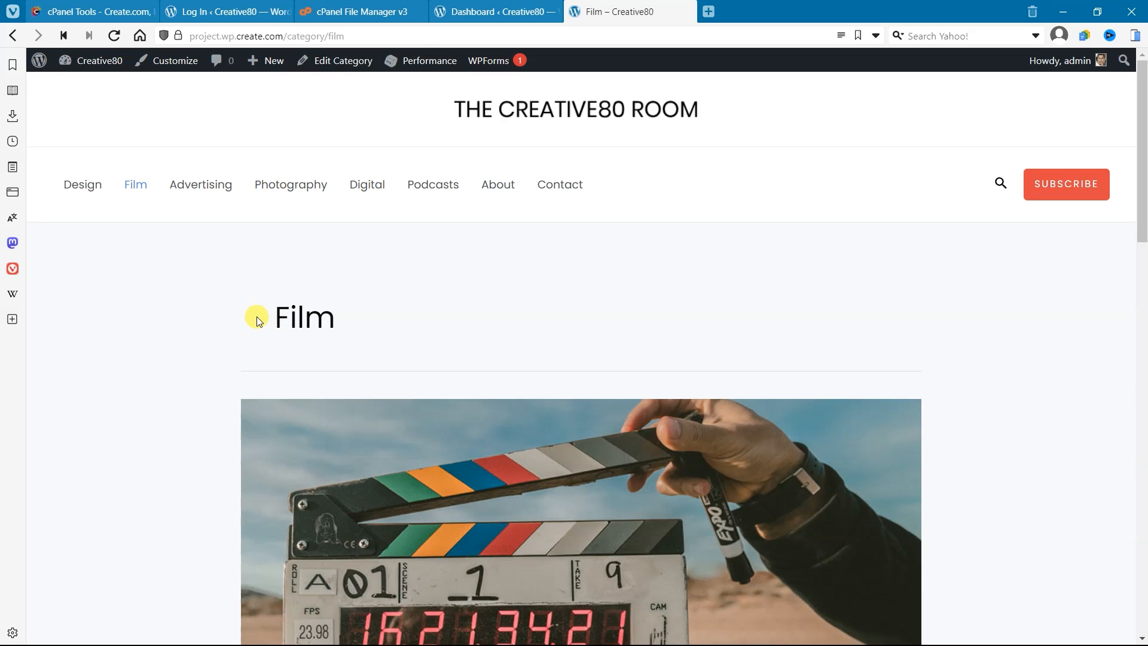